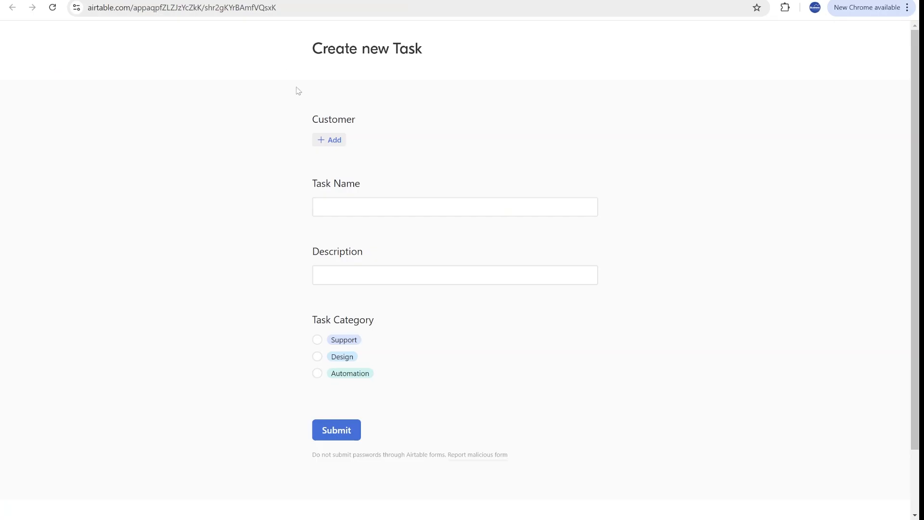
Navigate to fillout.com and scroll down the page before returning to Airtable.
left_click(329, 139)
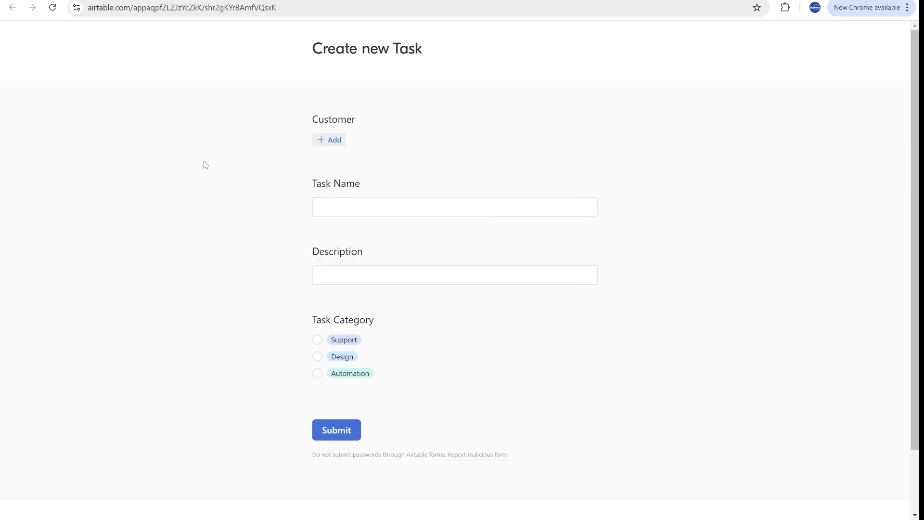
type("fillout.com")
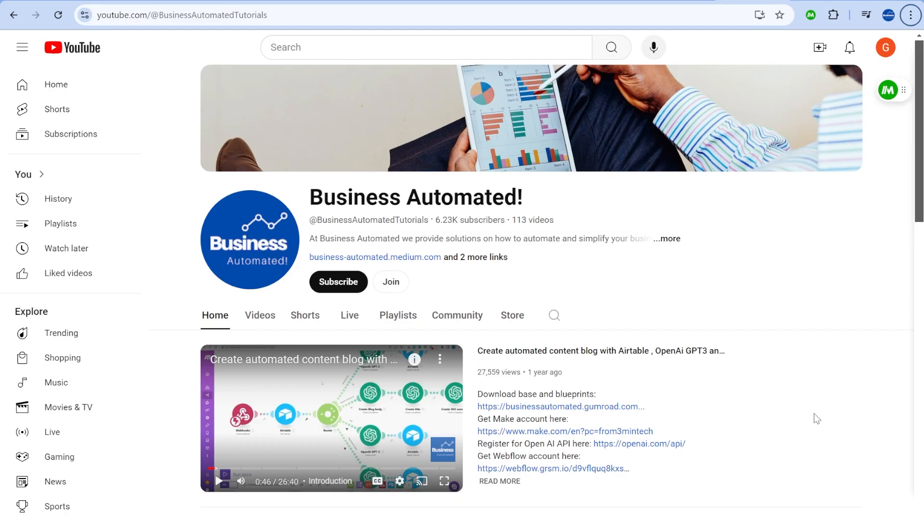
scroll("down", 3)
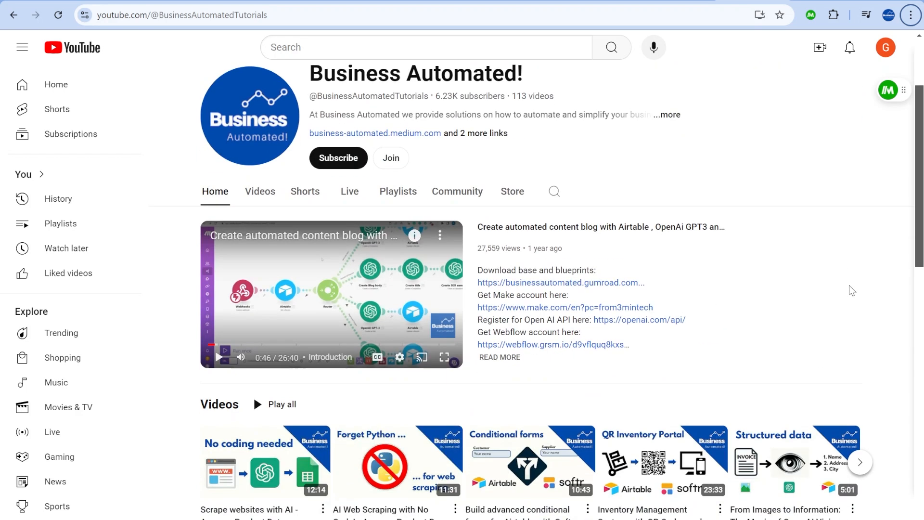
scroll("down", 3)
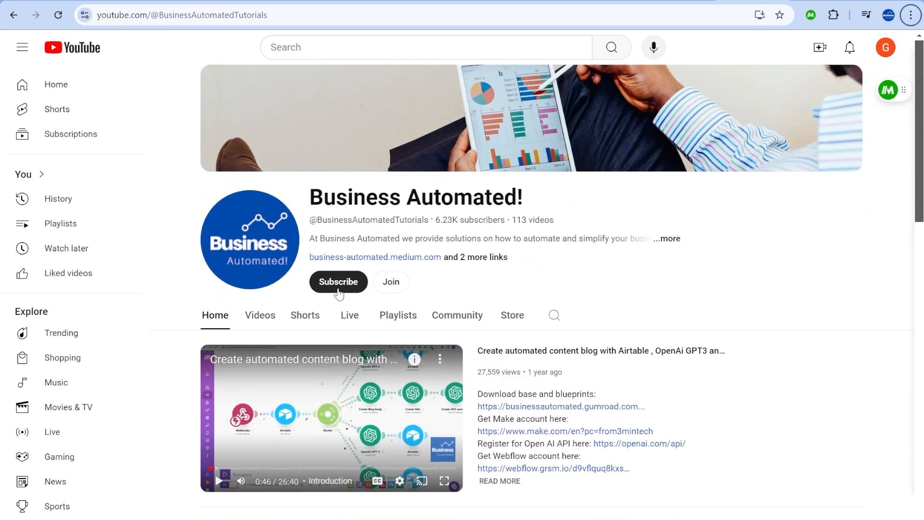
scroll("down", 3)
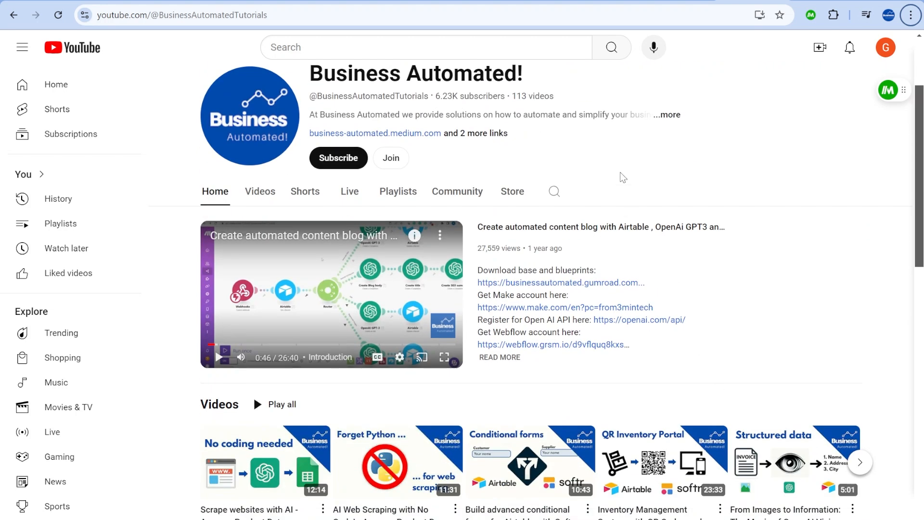
left_click(390, 157)
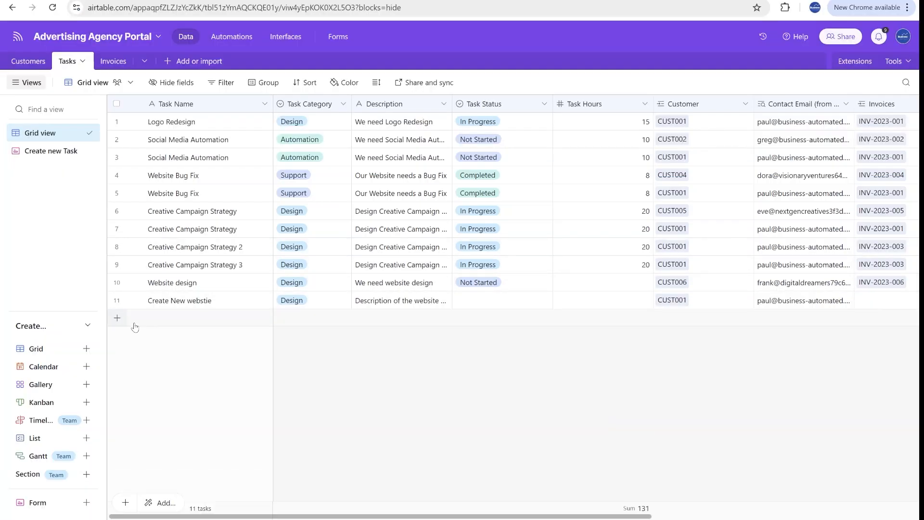
Check the latest Tasks record, preview the Customer's Portal interface and start a new task from its list.
left_click(601, 300)
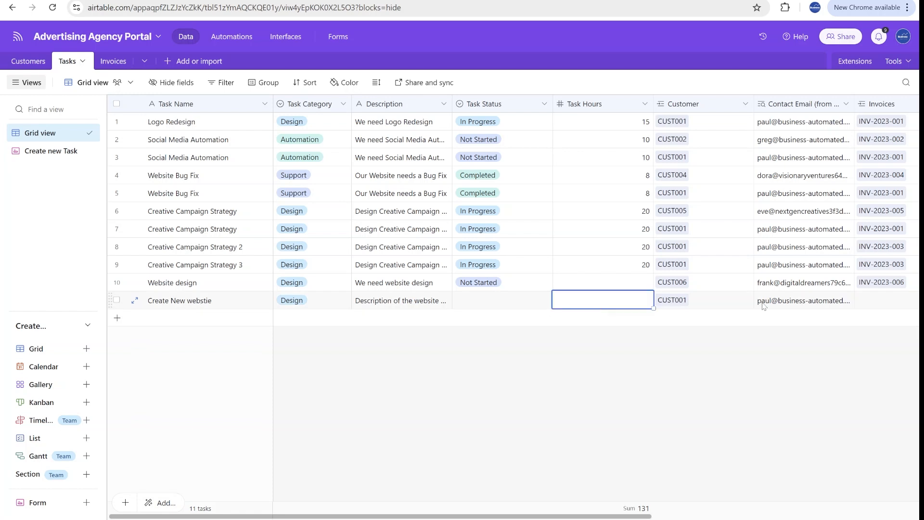
left_click(701, 300)
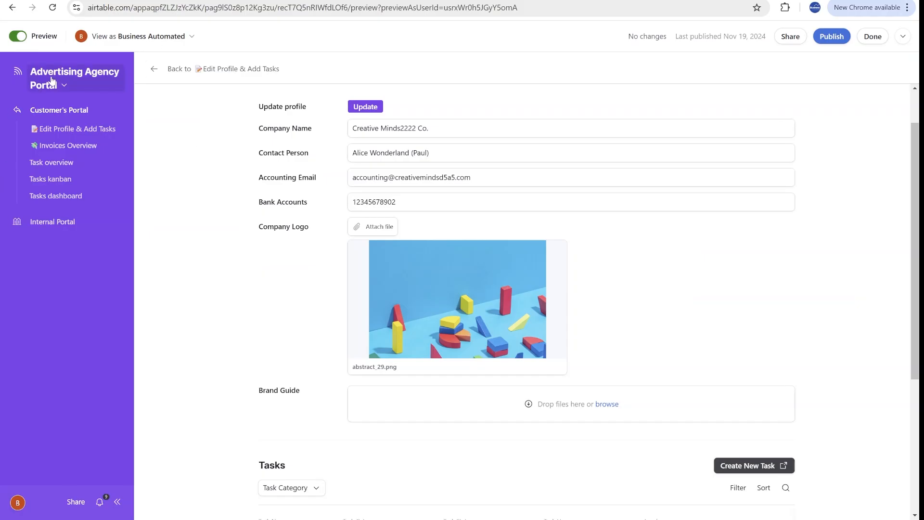
scroll("down", 3)
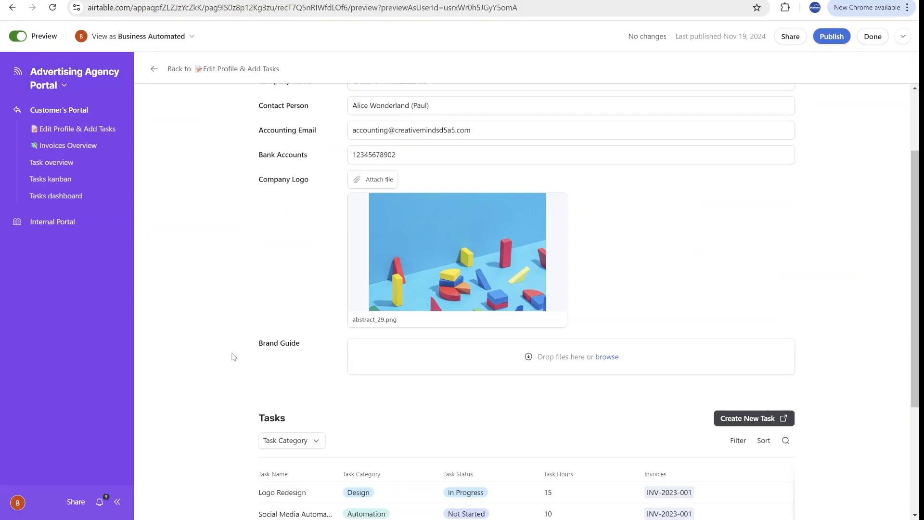
scroll("down", 3)
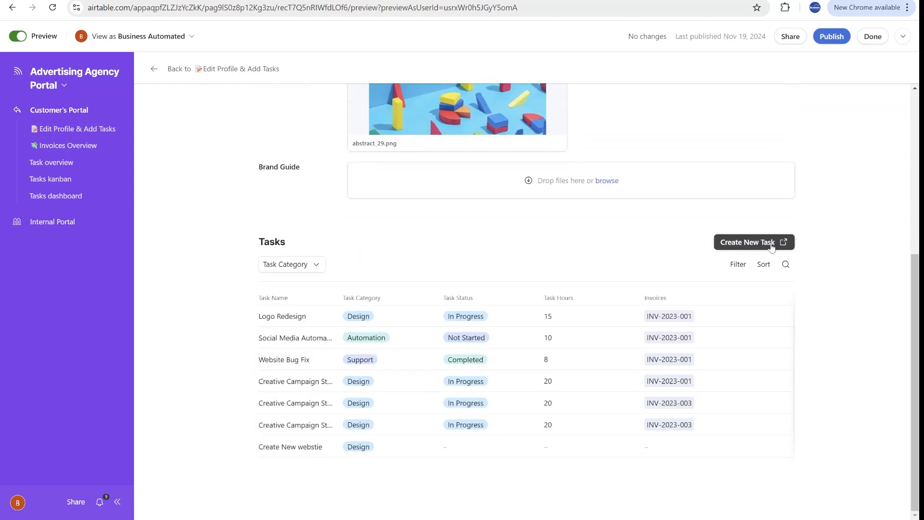
mouse_move(745, 258)
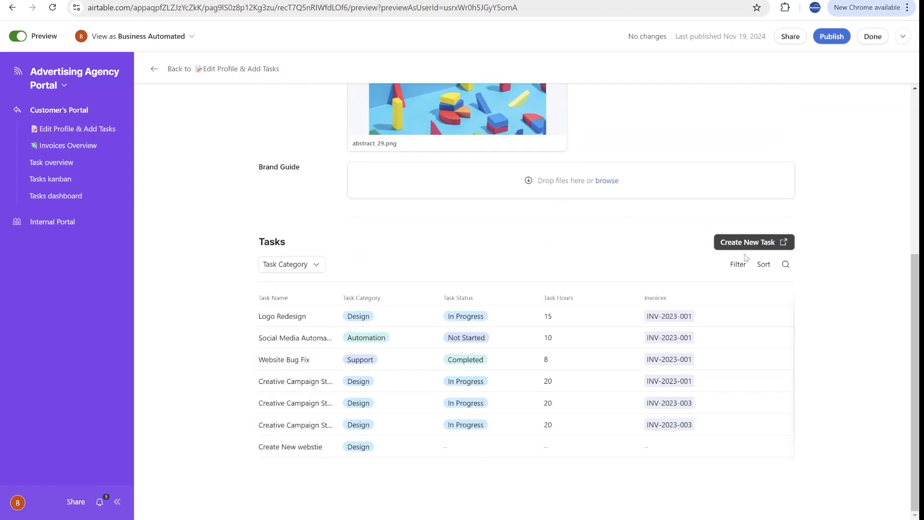
mouse_move(263, 323)
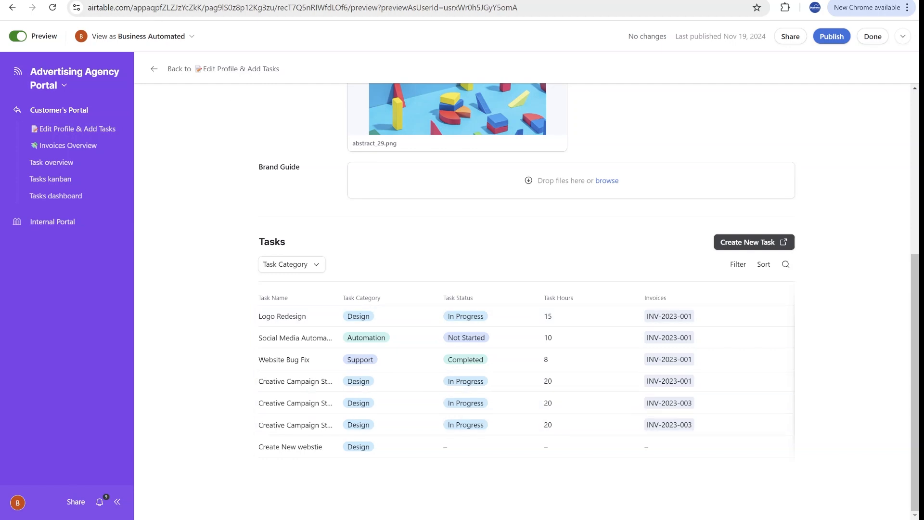
left_click(752, 242)
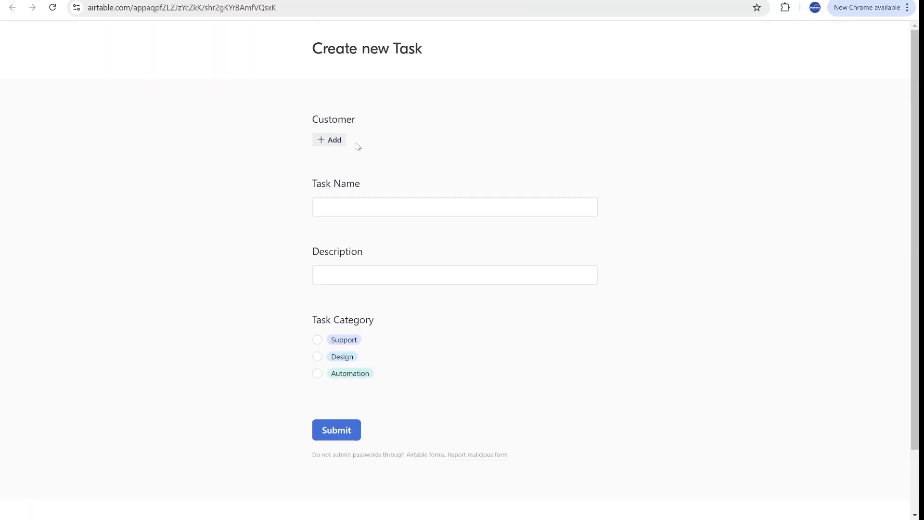
Show the linkable customers (CUST001–CUST006) under the Customer field of the Create new Task form.
left_click(329, 139)
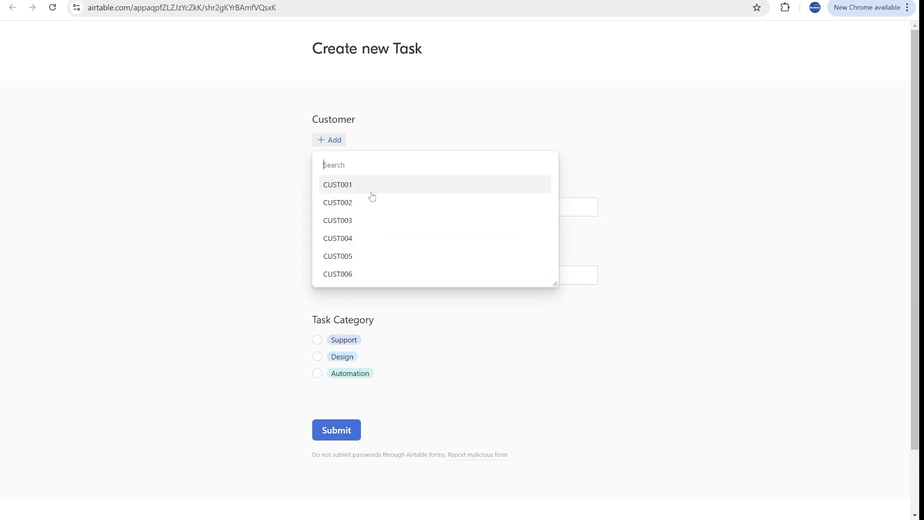
mouse_move(393, 273)
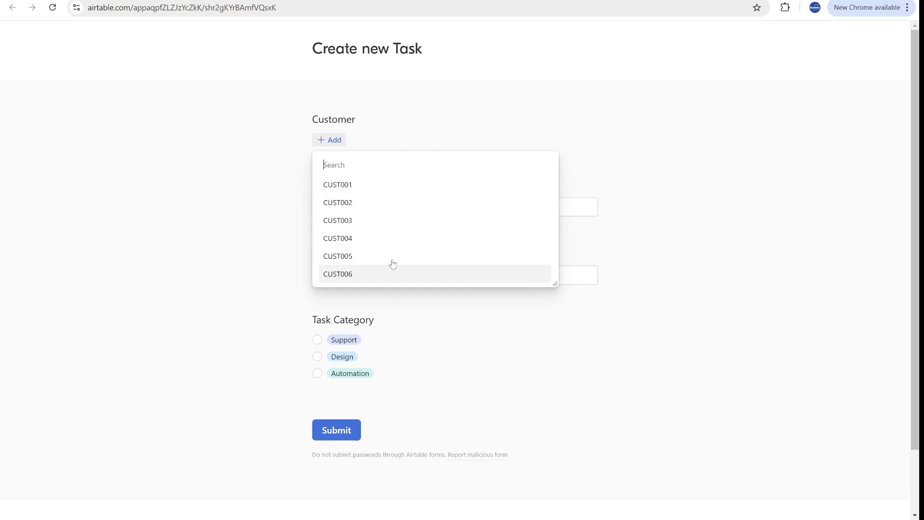
left_click(338, 237)
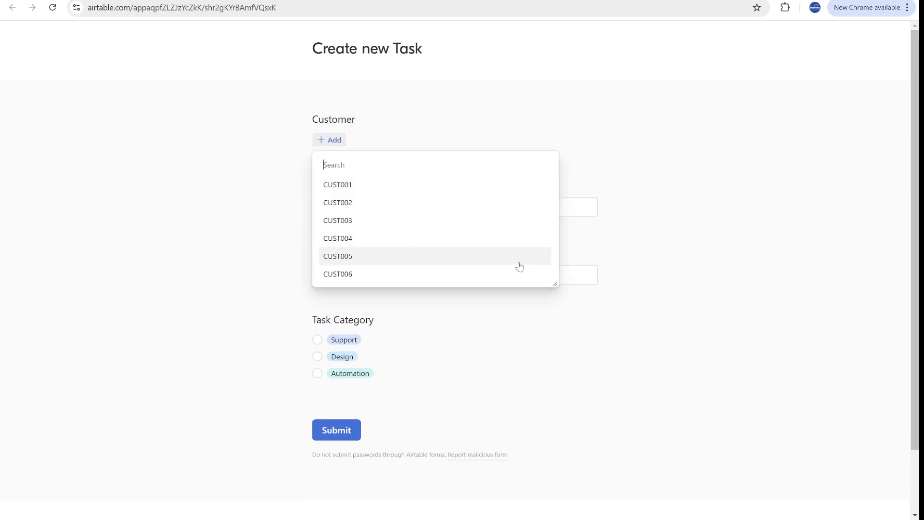
left_click(337, 220)
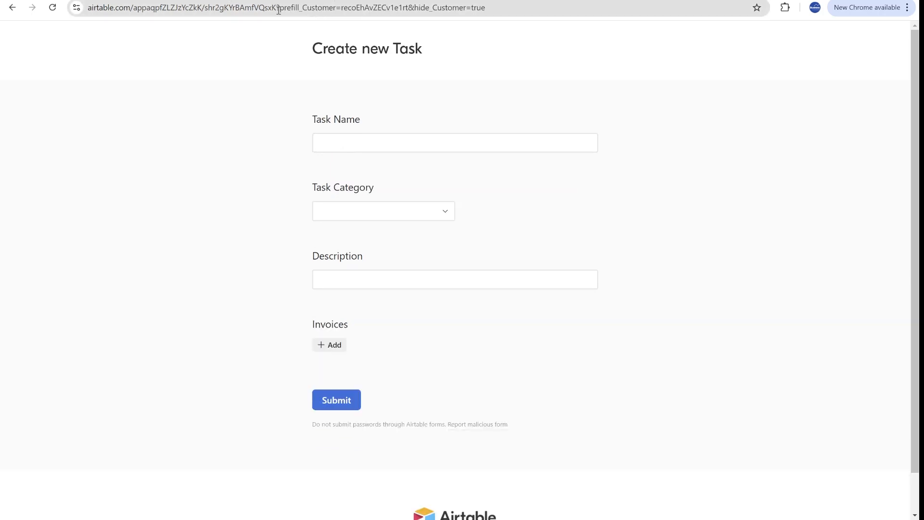
Adjust the form URL's prefill parameters and clear the prefilled CUST004 customer.
left_click(289, 7)
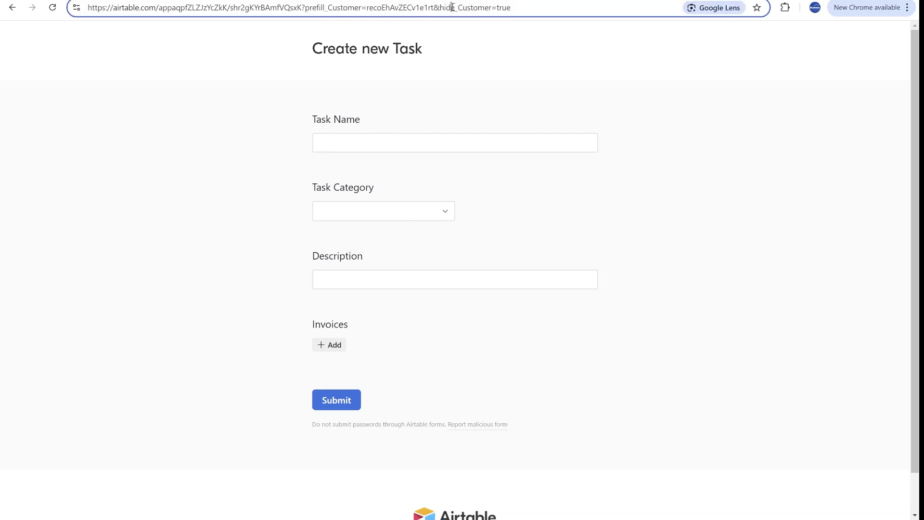
double_click(471, 8)
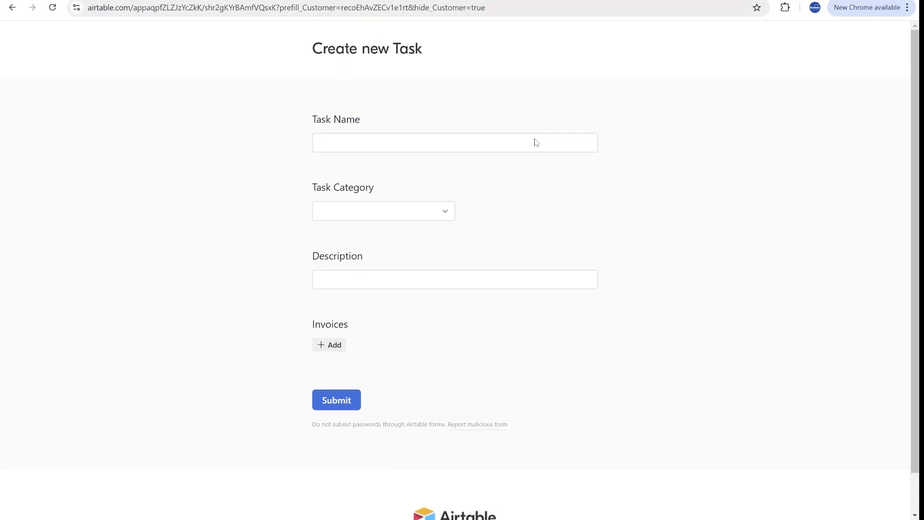
double_click(442, 8)
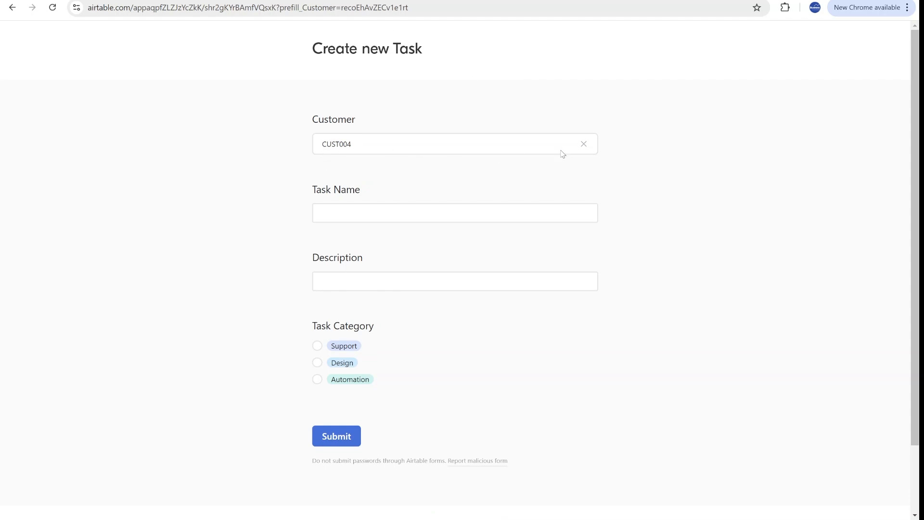
mouse_move(585, 151)
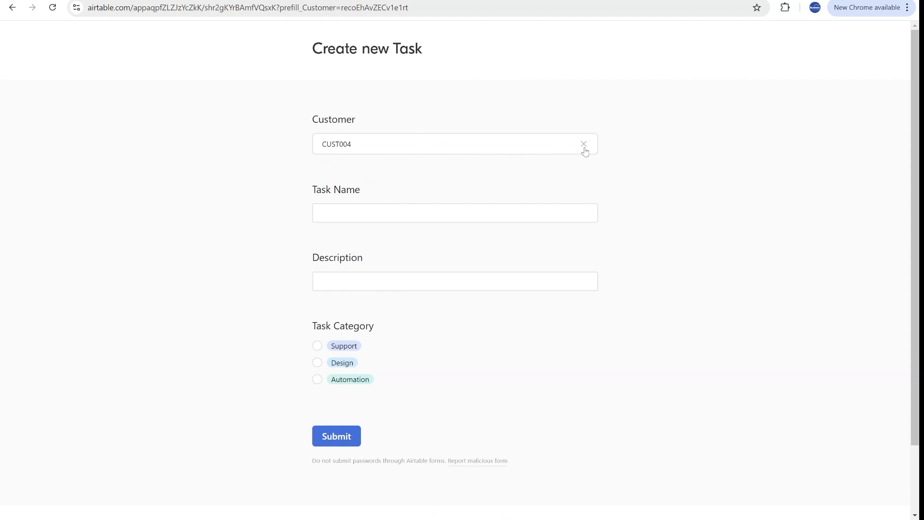
left_click(583, 143)
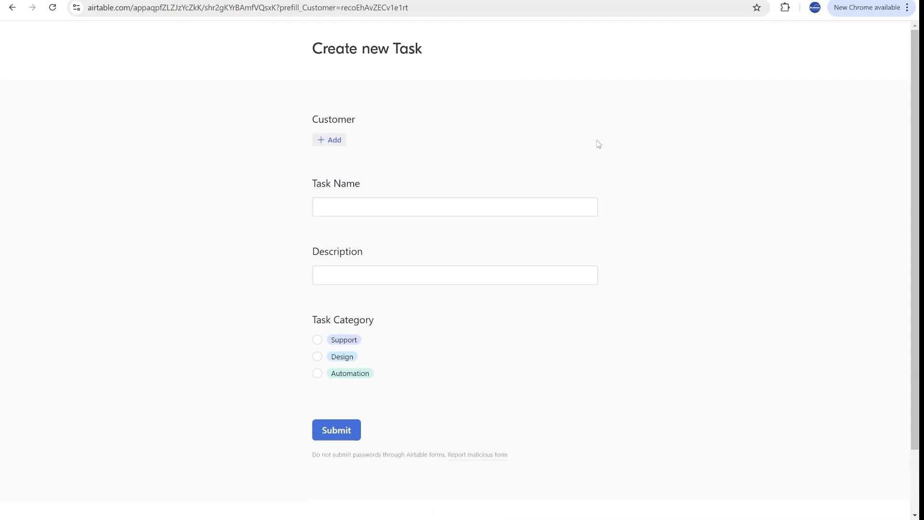
left_click(329, 140)
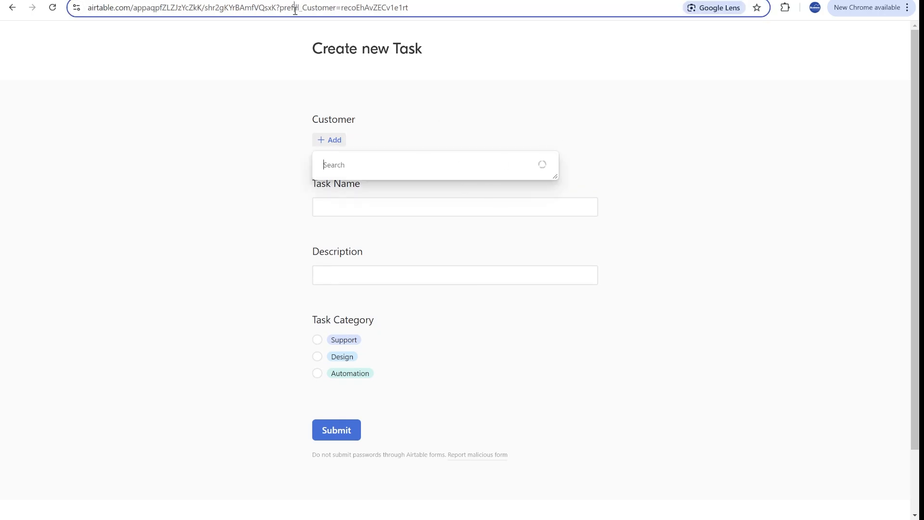
Append &hide_Customer=true to the form URL and reload so Customer is prefilled and hidden.
left_click(412, 164)
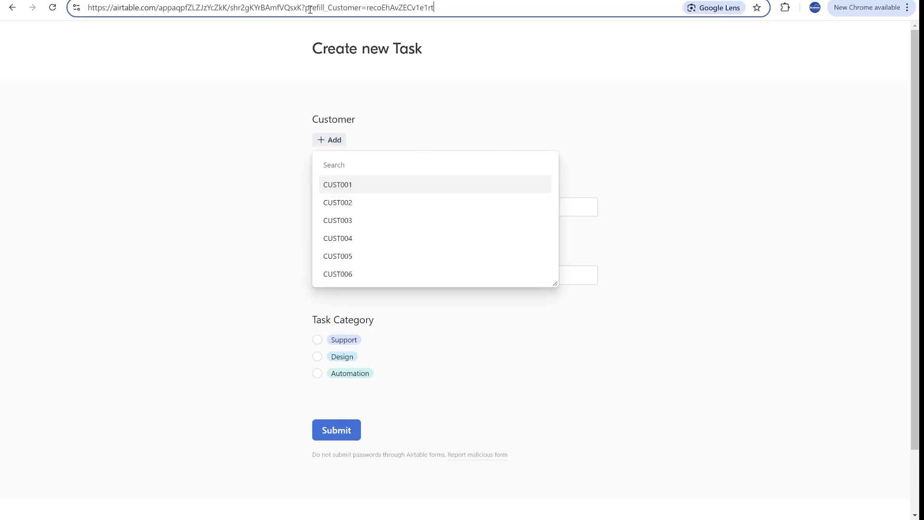
double_click(337, 8)
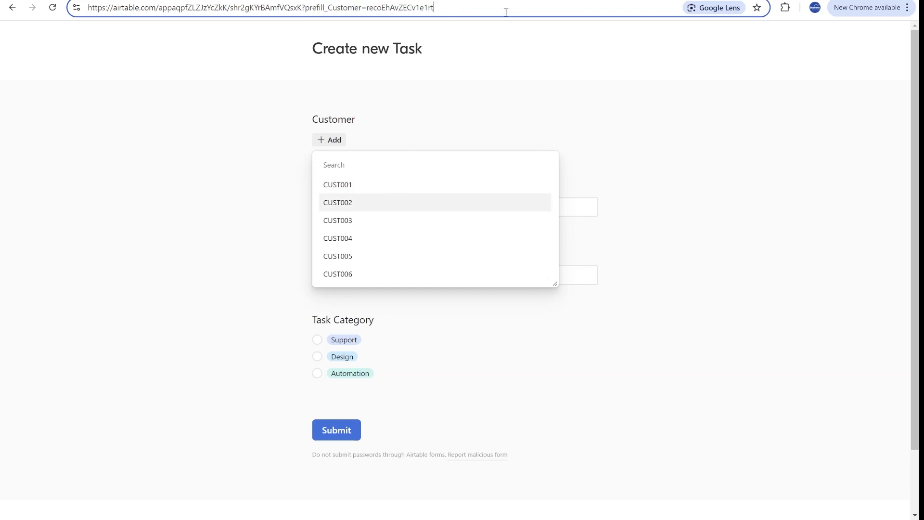
type("&hide_Customer=true")
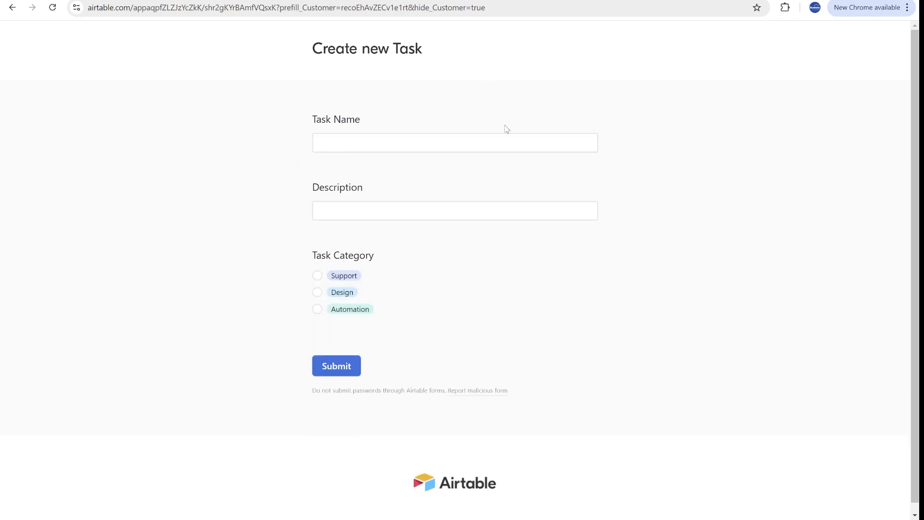
double_click(442, 8)
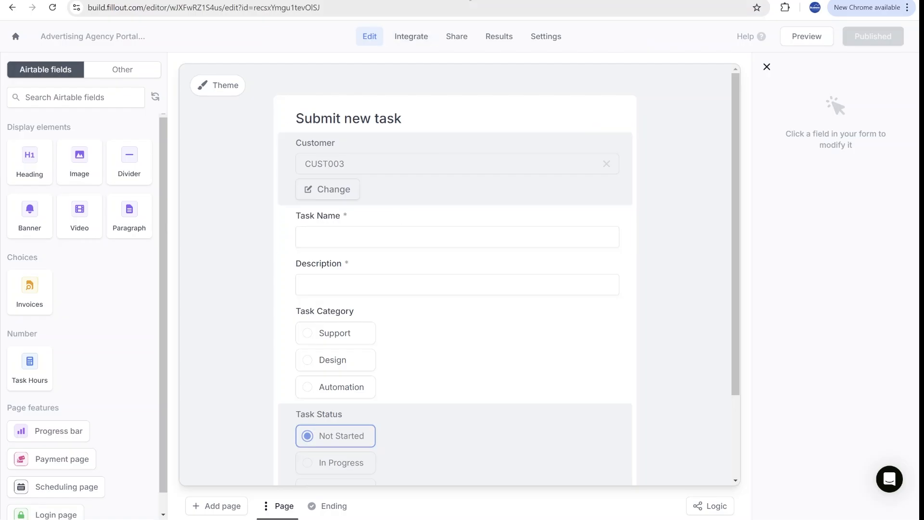
Follow CUST004's Create new task link into the Fillout form, then return to the Fillout dashboard.
left_click(806, 36)
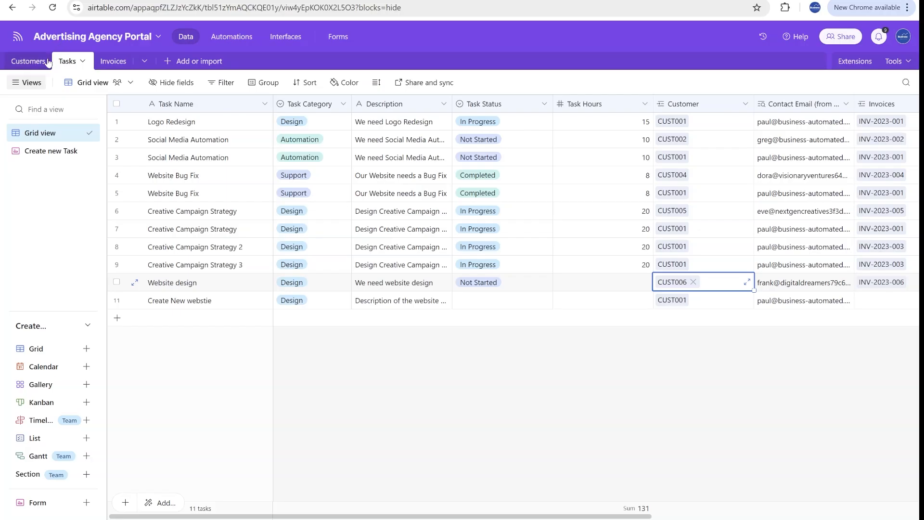
left_click(31, 60)
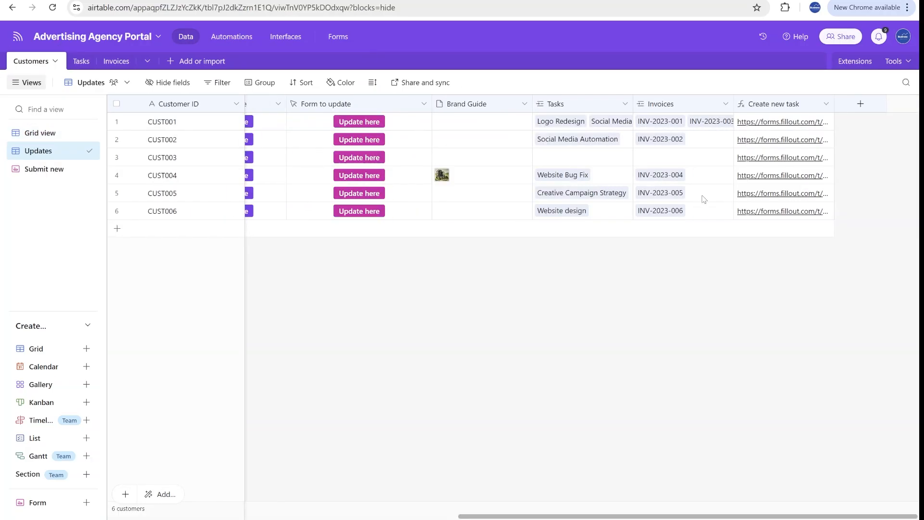
left_click(782, 174)
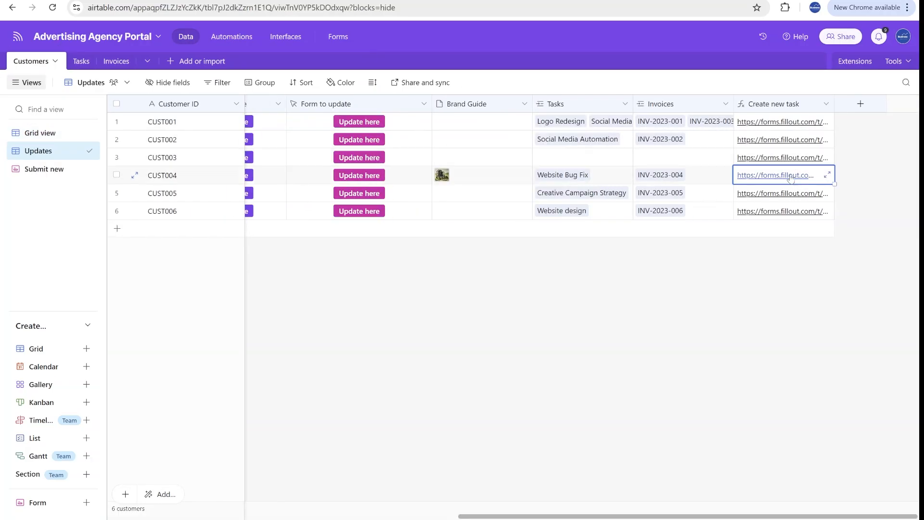
left_click(773, 175)
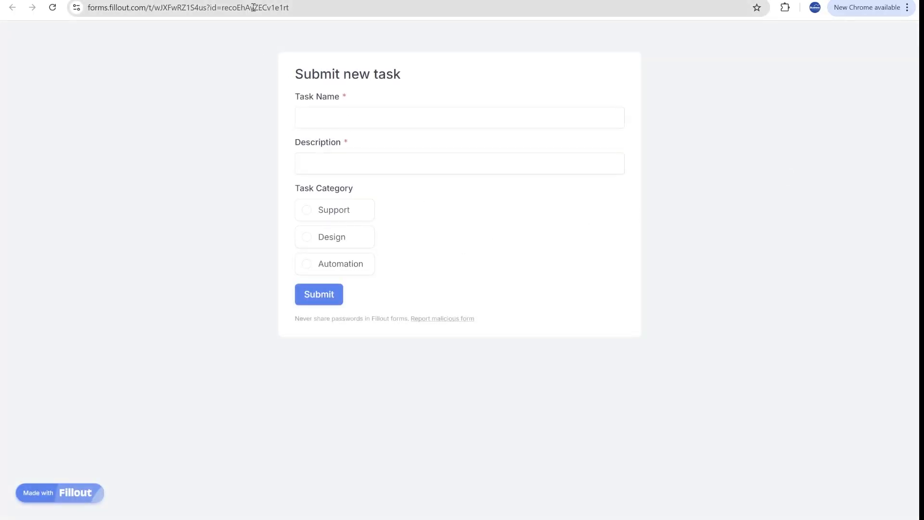
left_click(189, 7)
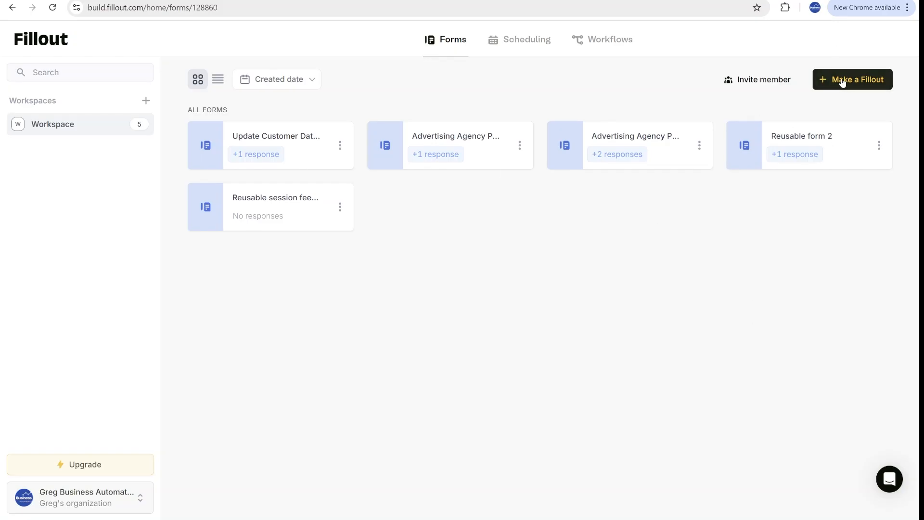
Start a new Fillout connected to the existing Airtable account.
left_click(851, 80)
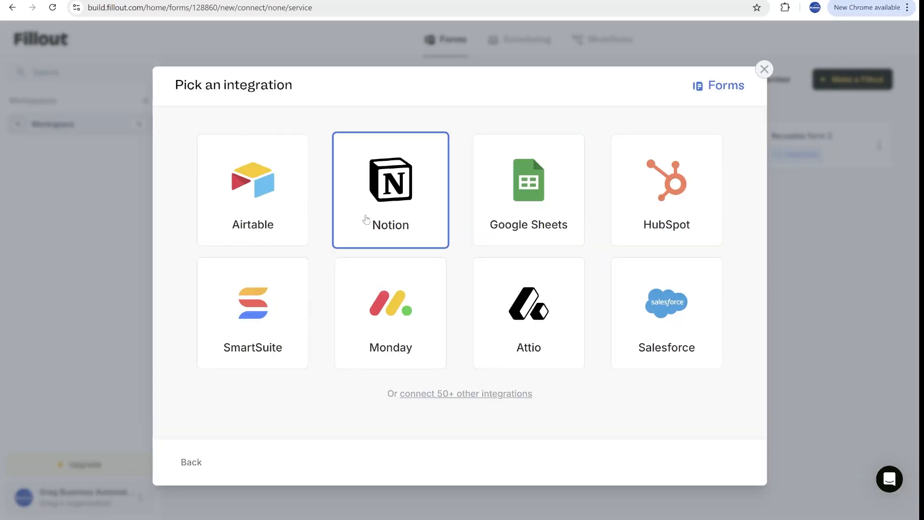
left_click(251, 190)
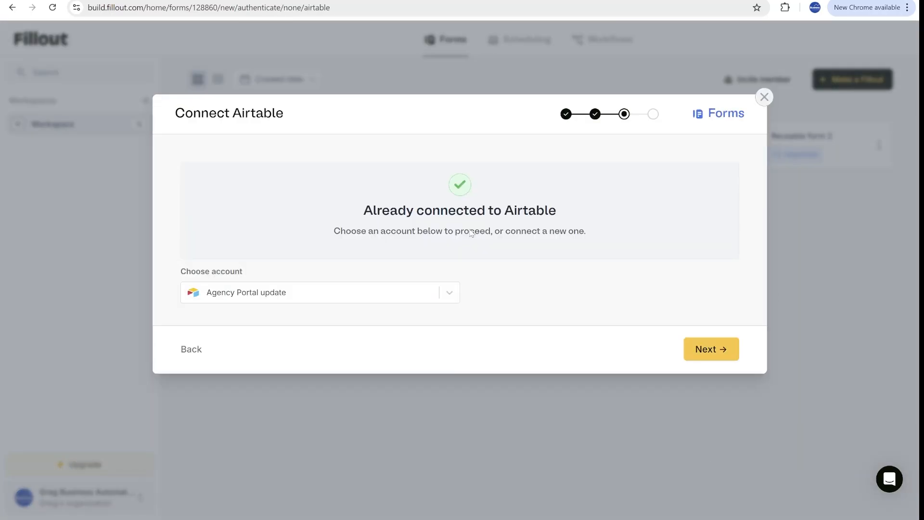
left_click(320, 292)
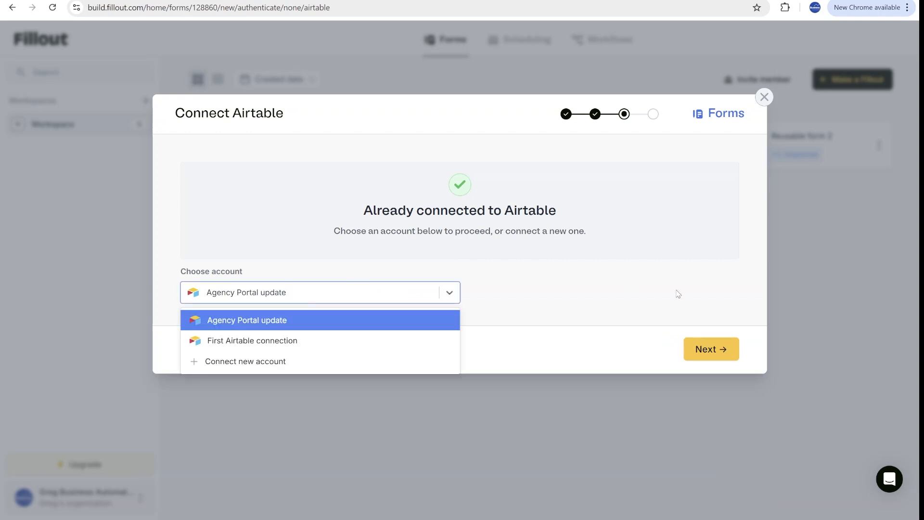
left_click(711, 349)
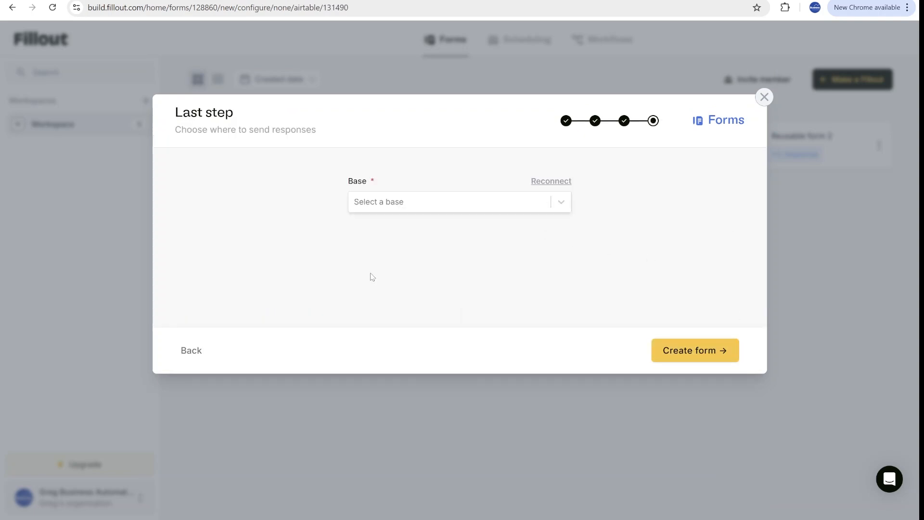
Target the Advertising Agency Portal base and its Tasks table for responses.
left_click(459, 201)
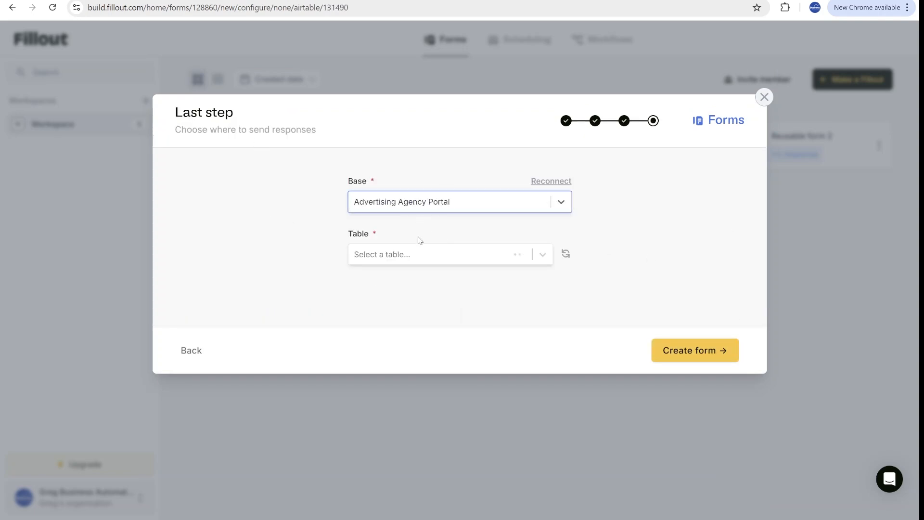
left_click(449, 254)
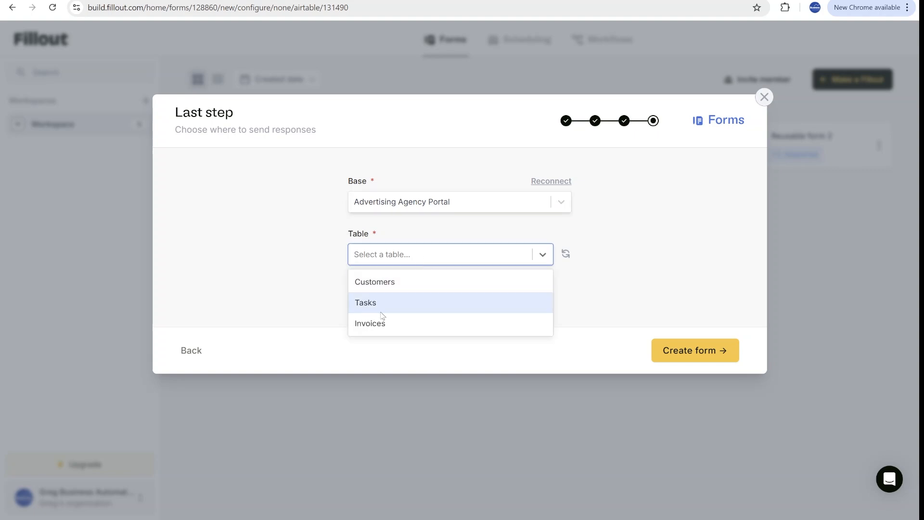
left_click(366, 302)
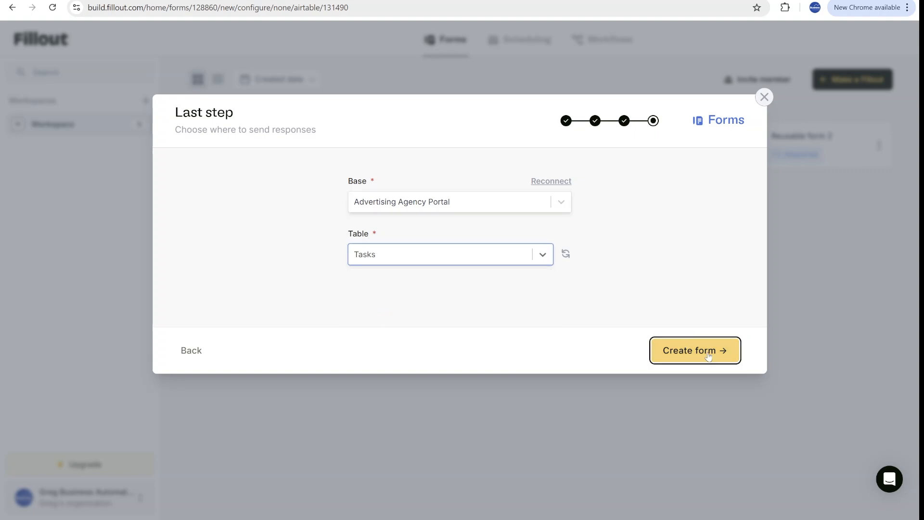
Create the form as New Tasks and make Task Name and Description required.
left_click(694, 350)
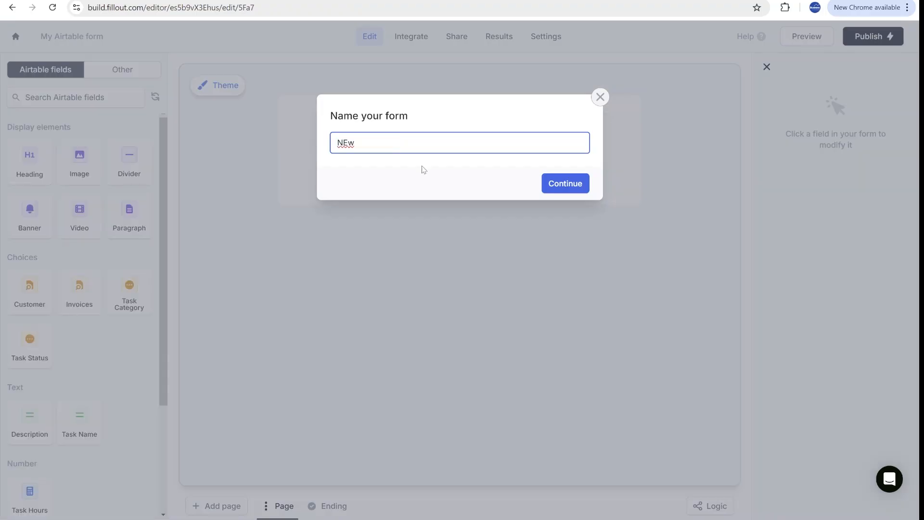
left_click(564, 182)
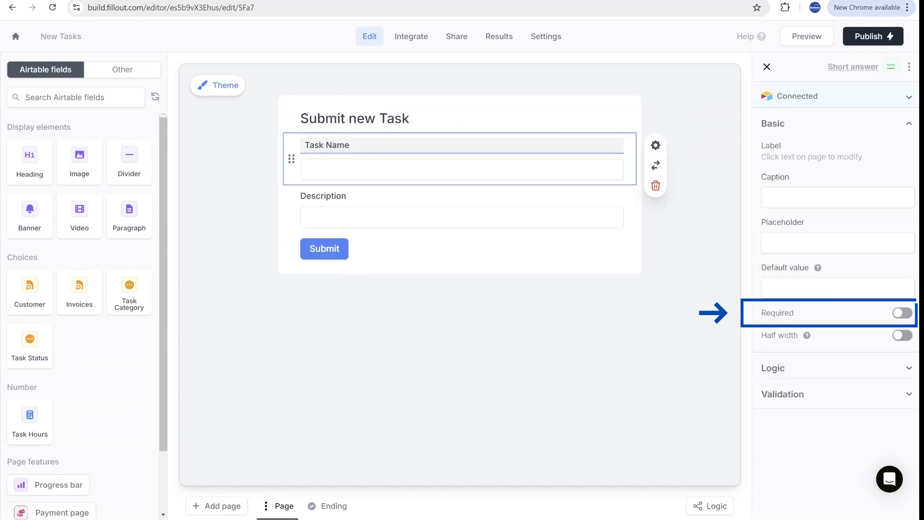
left_click(460, 200)
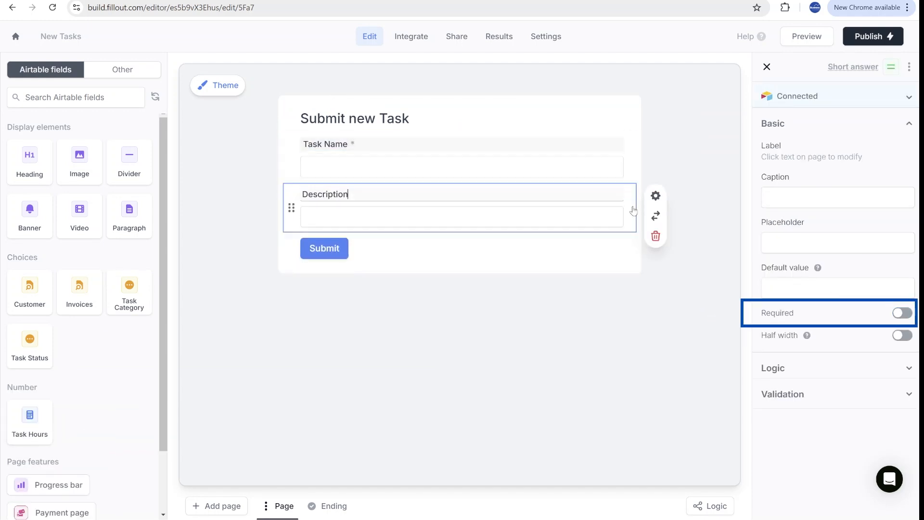
left_click(901, 313)
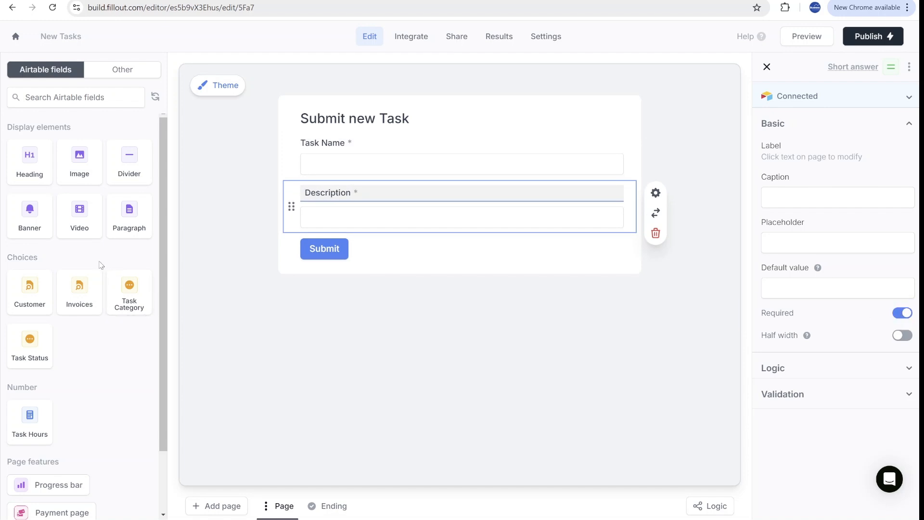
mouse_move(27, 314)
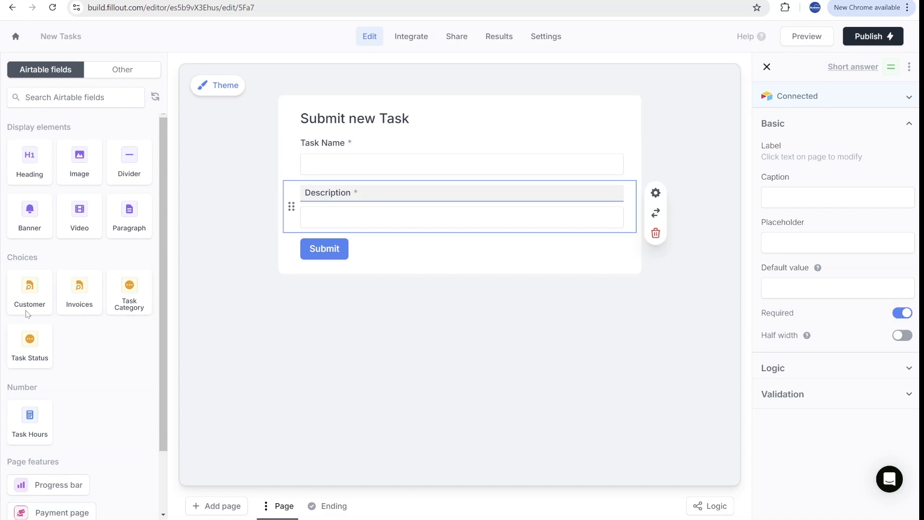
mouse_move(129, 292)
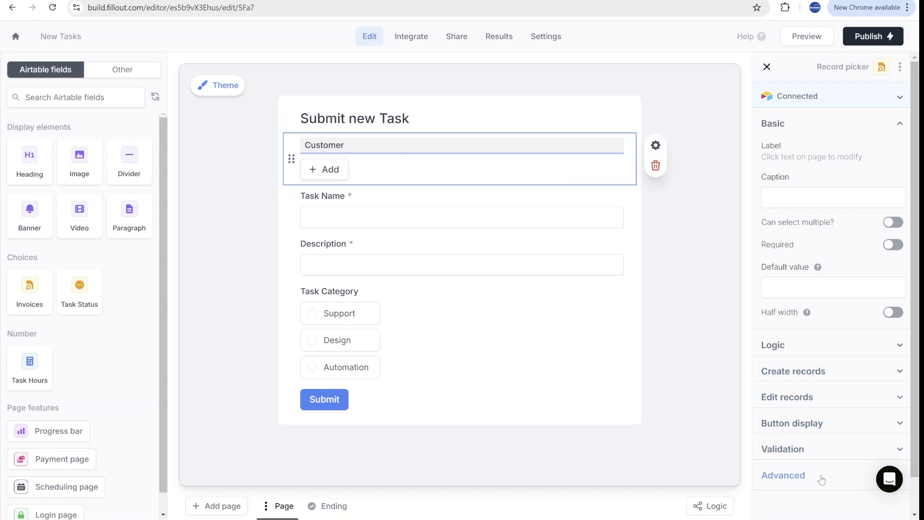
Set the Customer field's logic to Hide always.
left_click(772, 344)
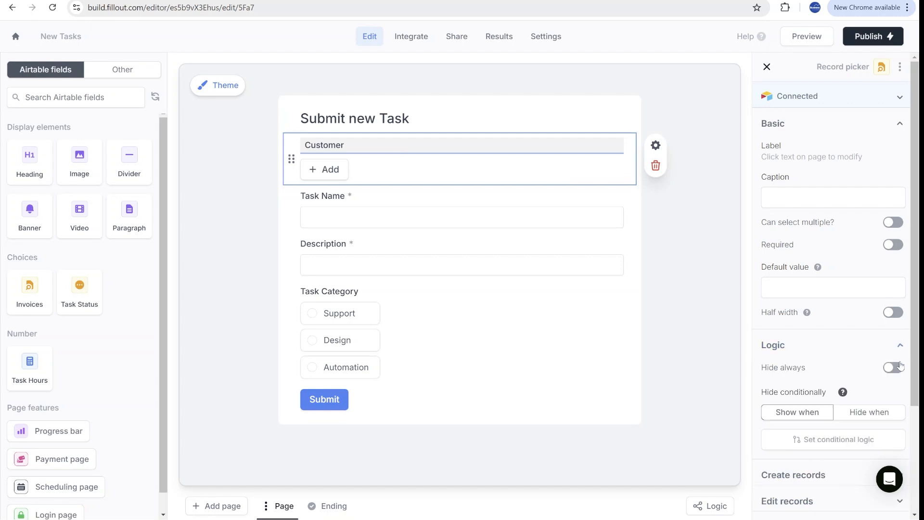
left_click(893, 366)
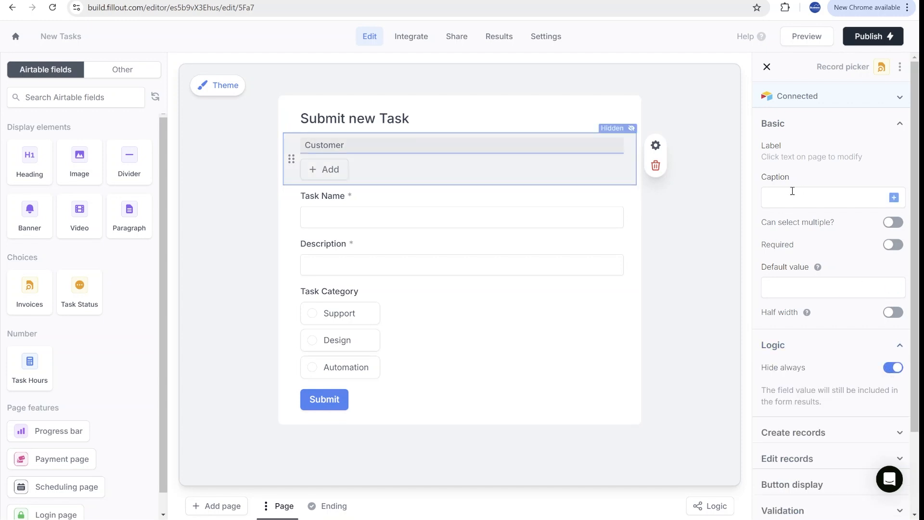
left_click(827, 288)
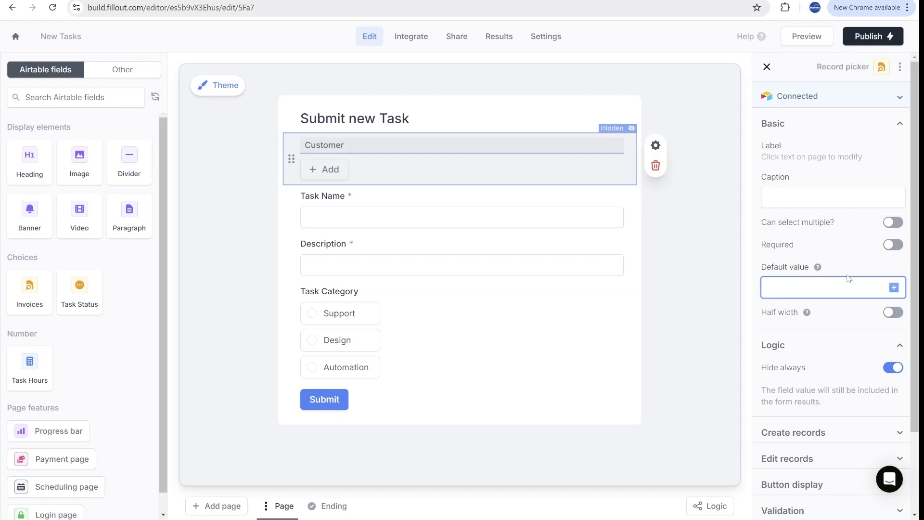
mouse_move(844, 323)
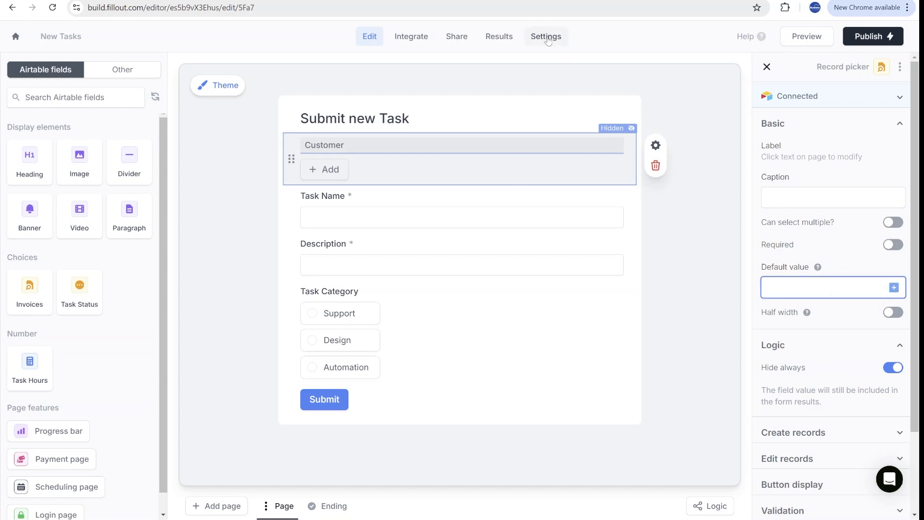
Add a URL parameter named id with sample value recoEhAvZECv1e1rt in the form settings.
left_click(544, 36)
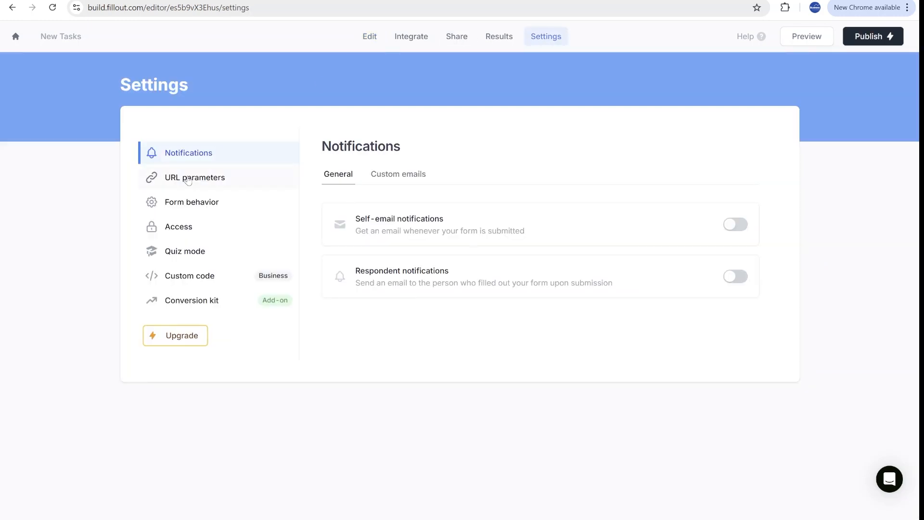
left_click(194, 177)
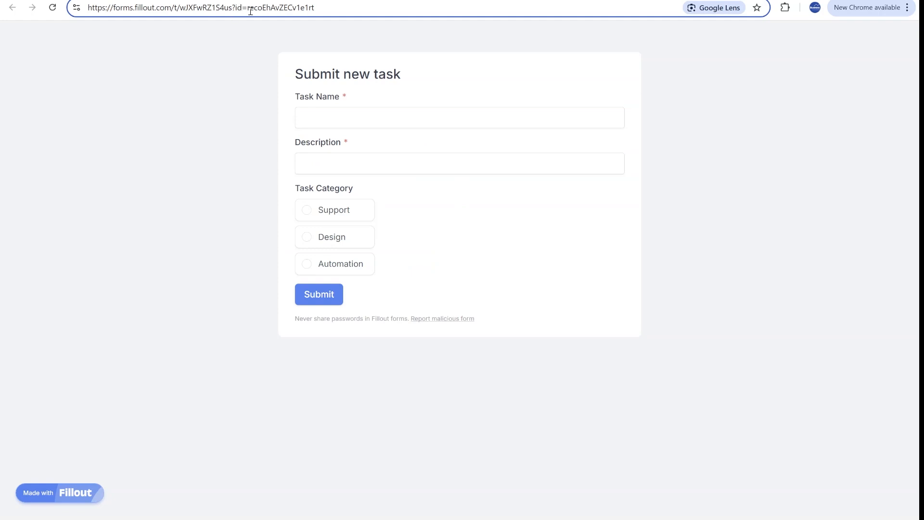
double_click(280, 8)
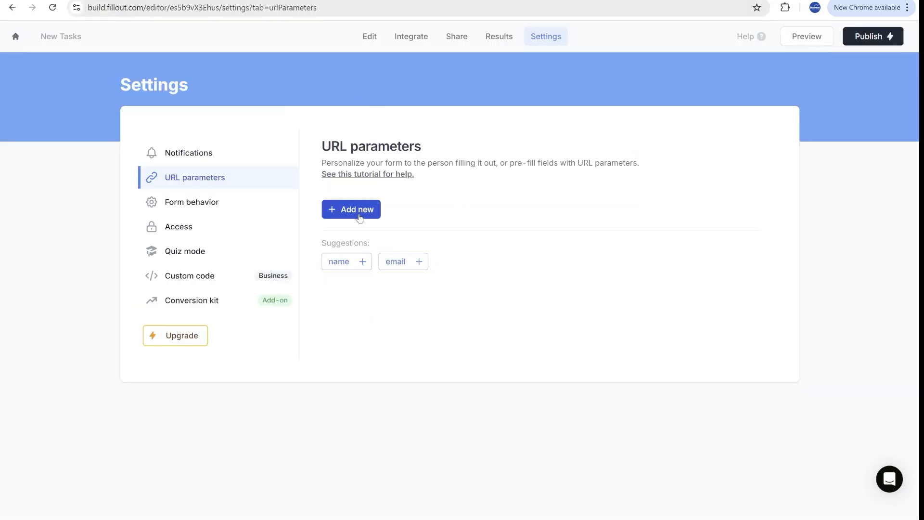
left_click(350, 208)
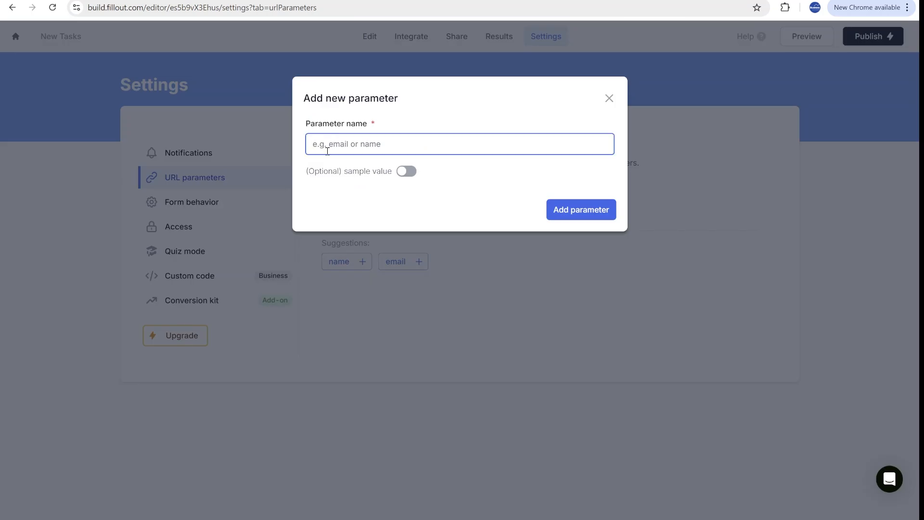
type("id")
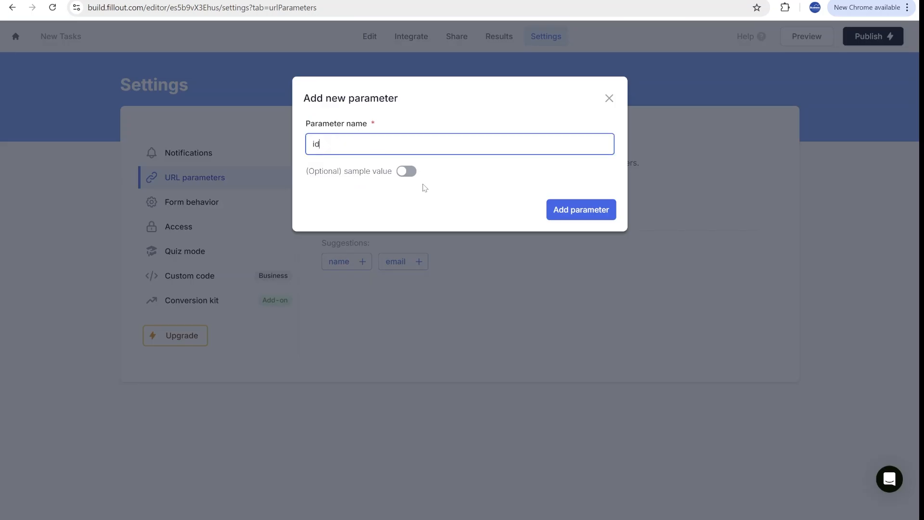
left_click(406, 171)
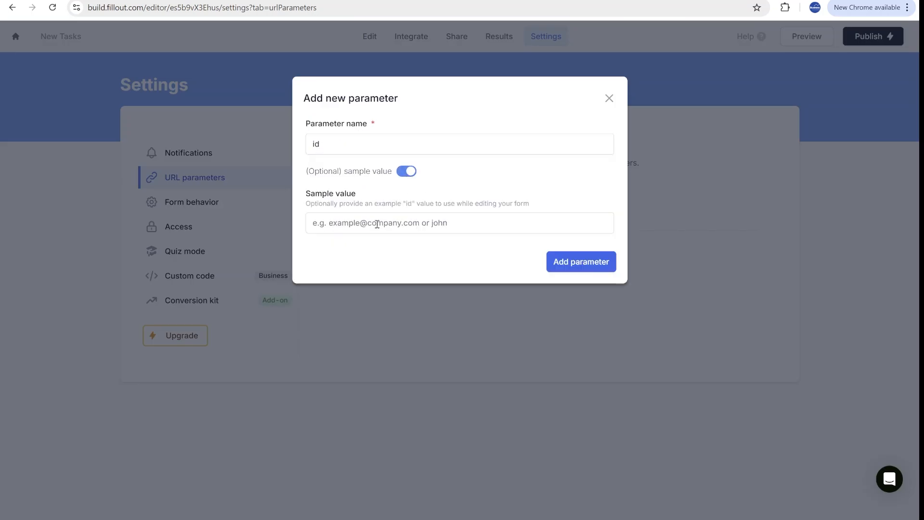
type("recoEhAvZECv1e1rt")
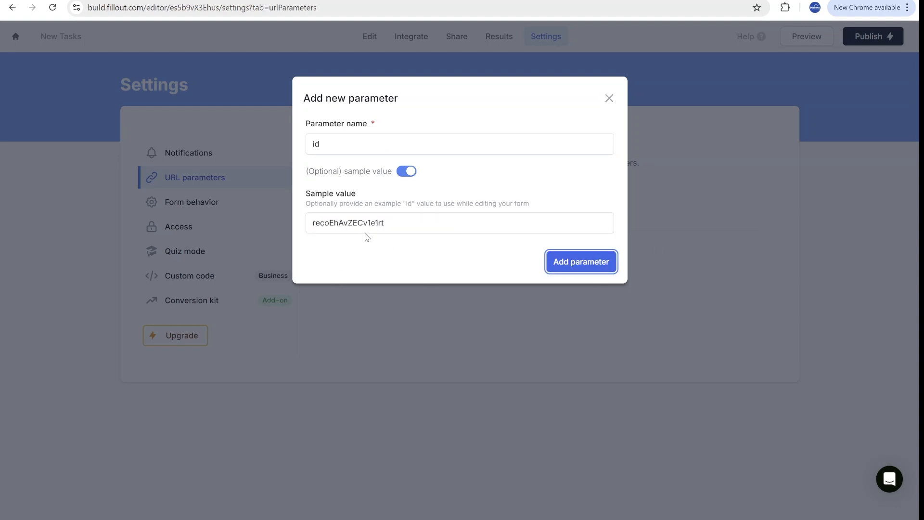
left_click(579, 261)
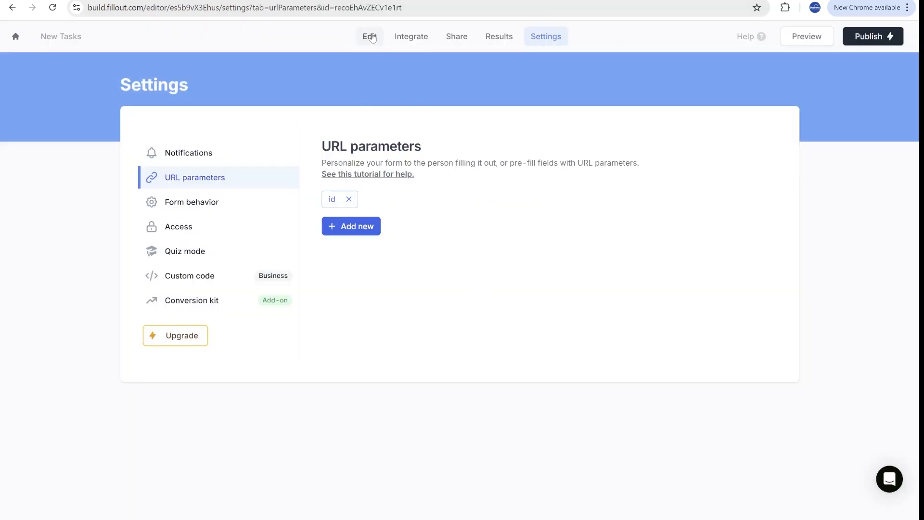
Default the hidden Customer field to the id URL parameter reference, prefilling CUST004.
left_click(369, 36)
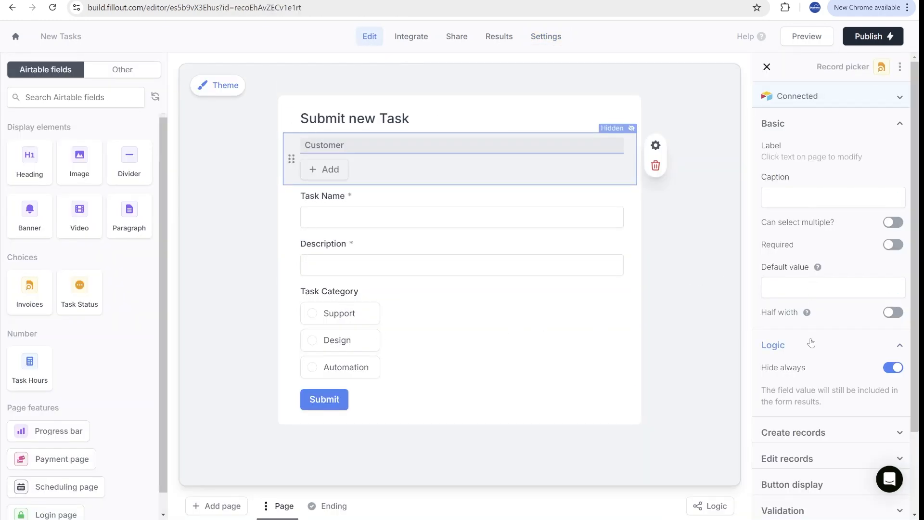
left_click(825, 287)
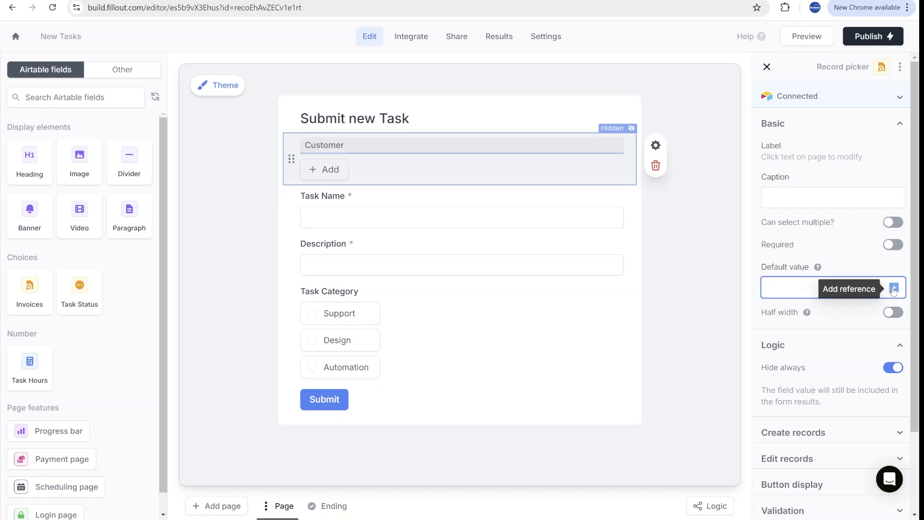
left_click(893, 288)
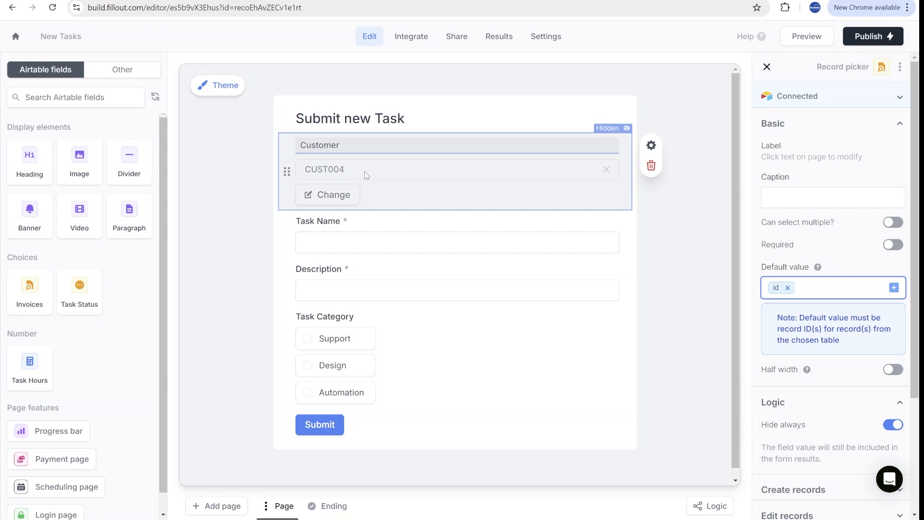
mouse_move(847, 346)
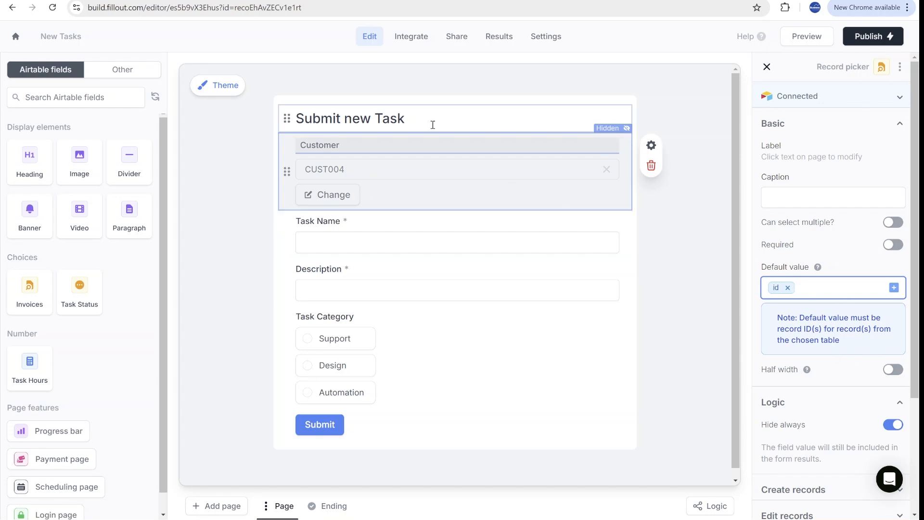
Make the heading read Hello Team followed by the Customer's Company Name reference.
left_click(350, 118)
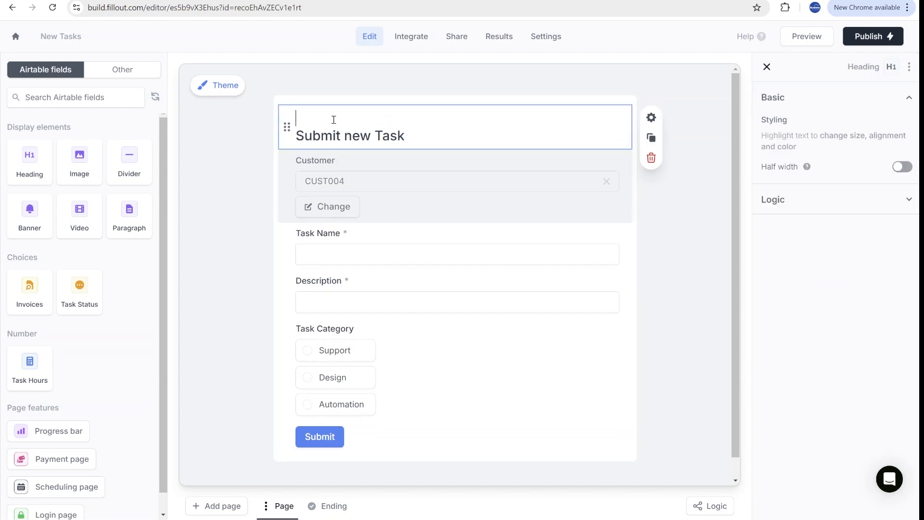
type("@")
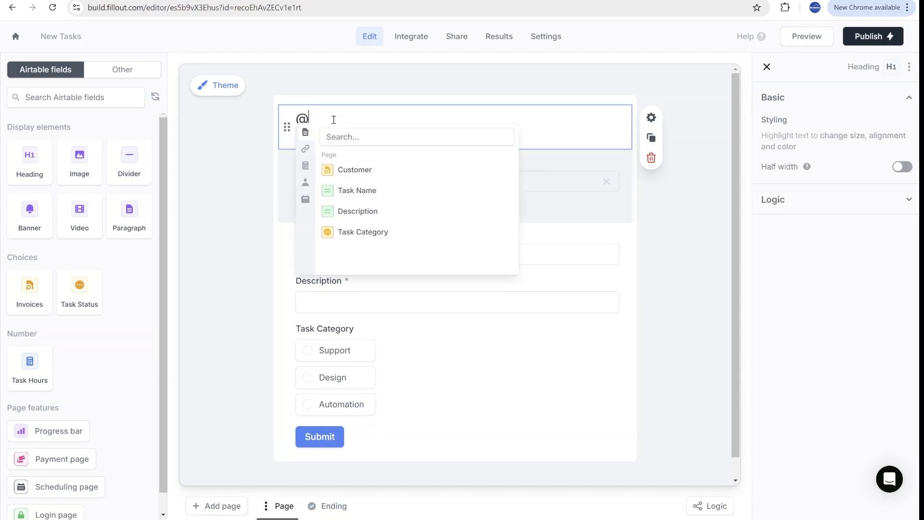
mouse_move(355, 169)
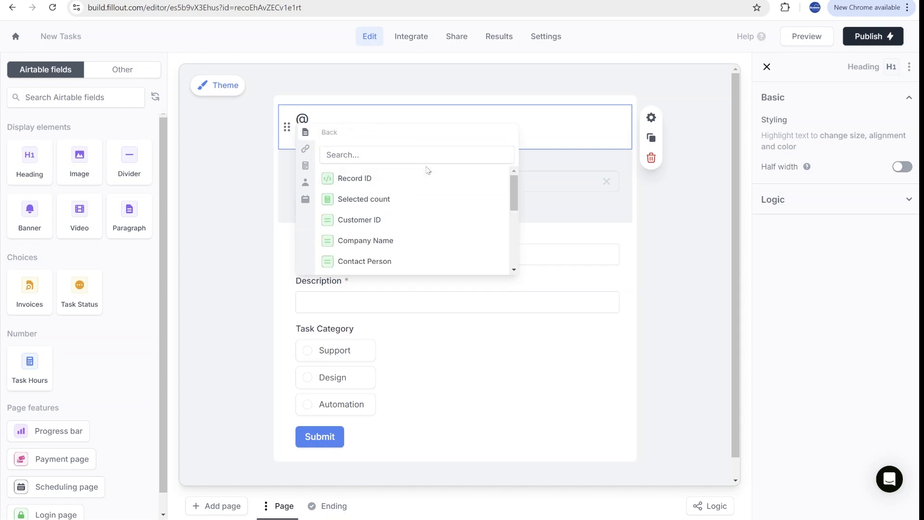
mouse_move(427, 199)
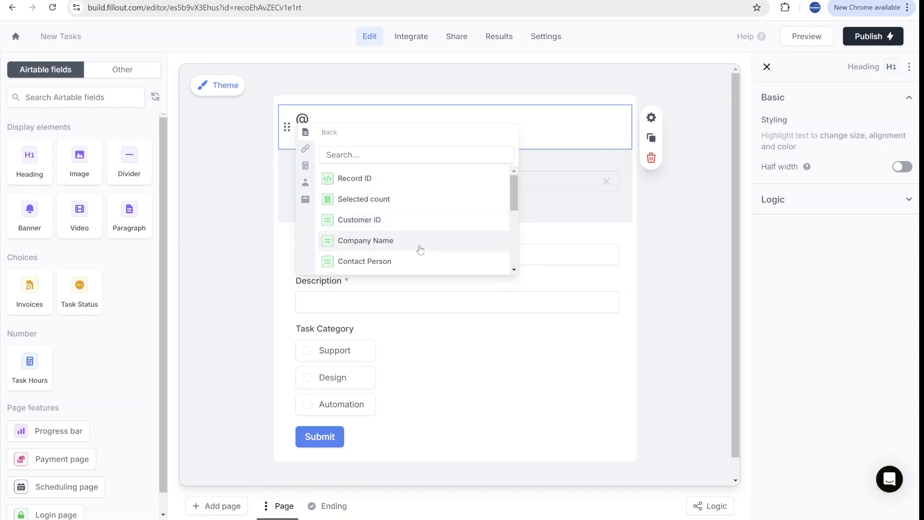
left_click(366, 240)
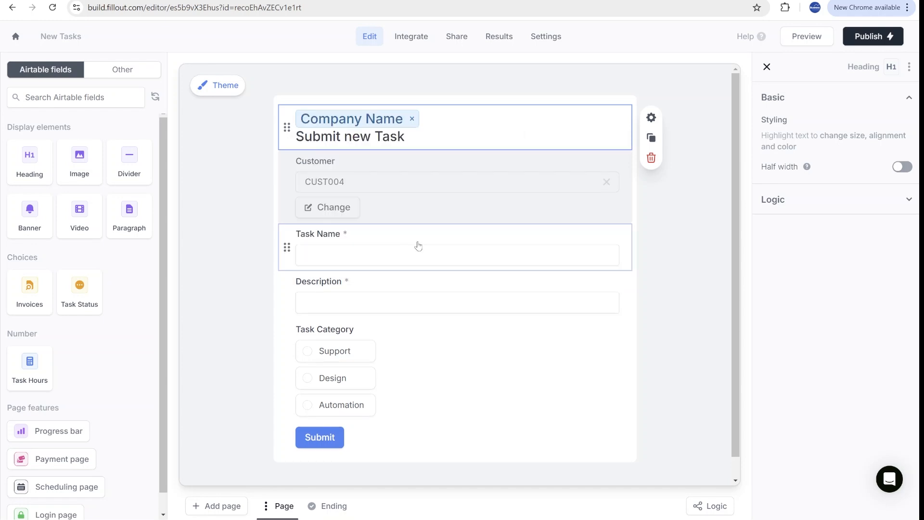
type("Hello Team")
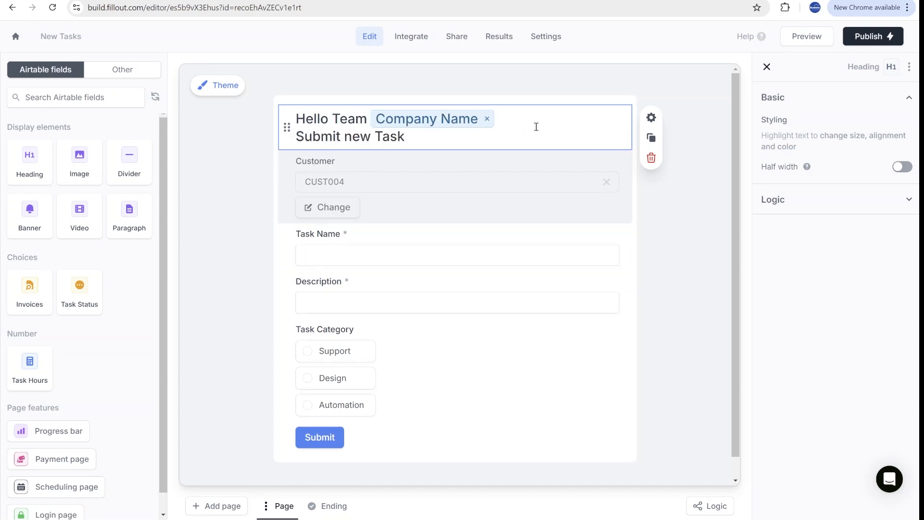
Preview the form showing 'Hello Team Visionary Ventures NEw!' and try the Description field.
left_click(806, 35)
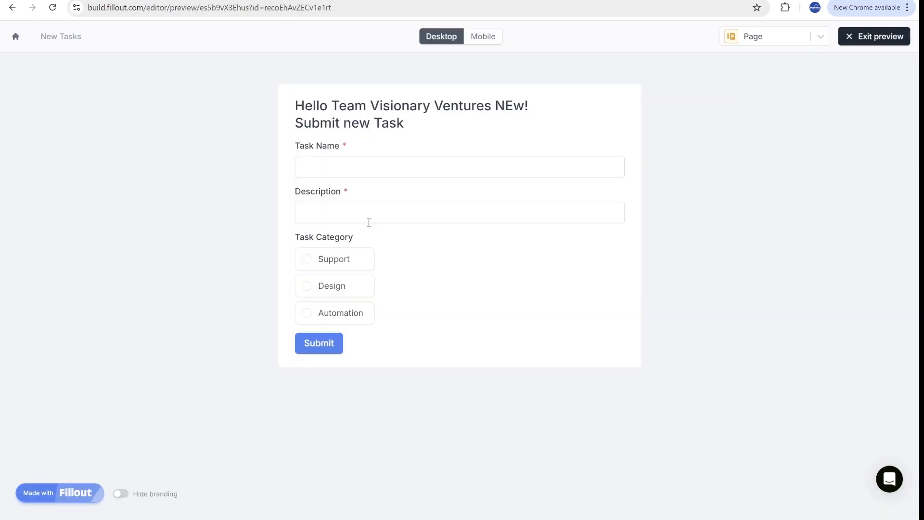
mouse_move(371, 103)
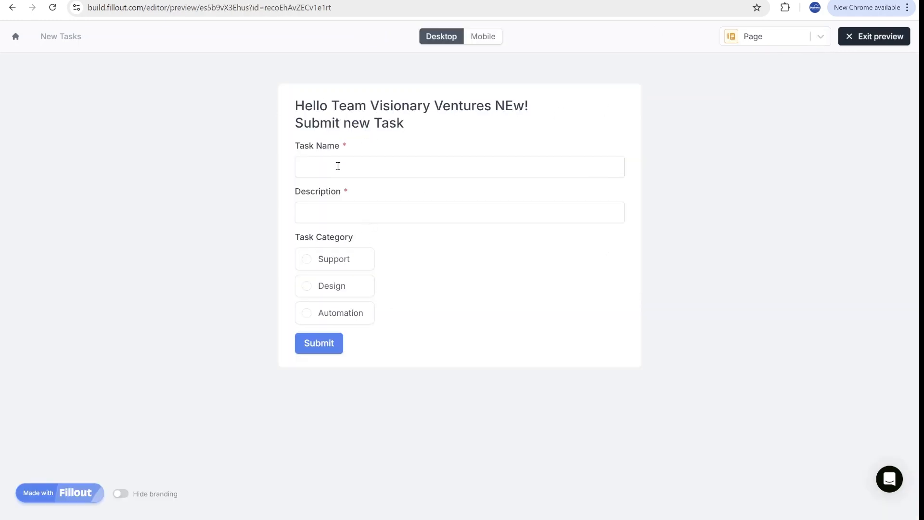
left_click(459, 212)
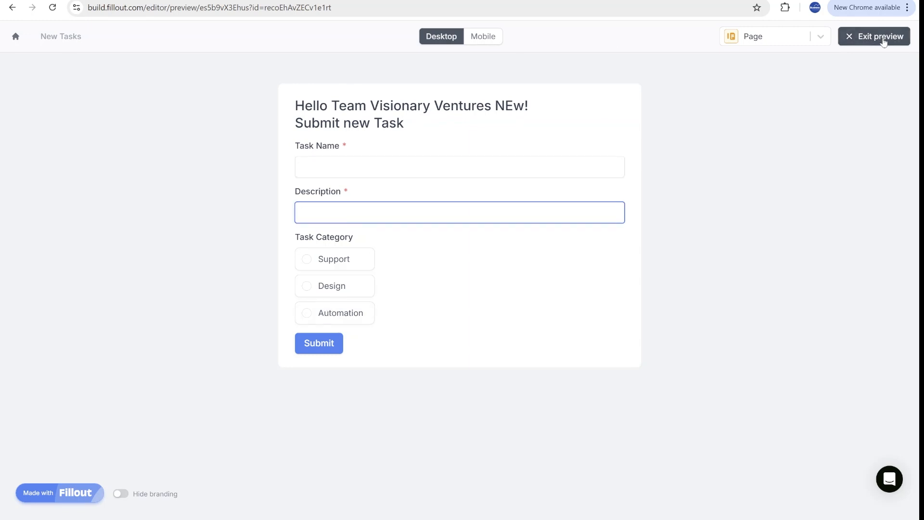
Exit the preview, publish the New Tasks form and copy its public link.
left_click(878, 36)
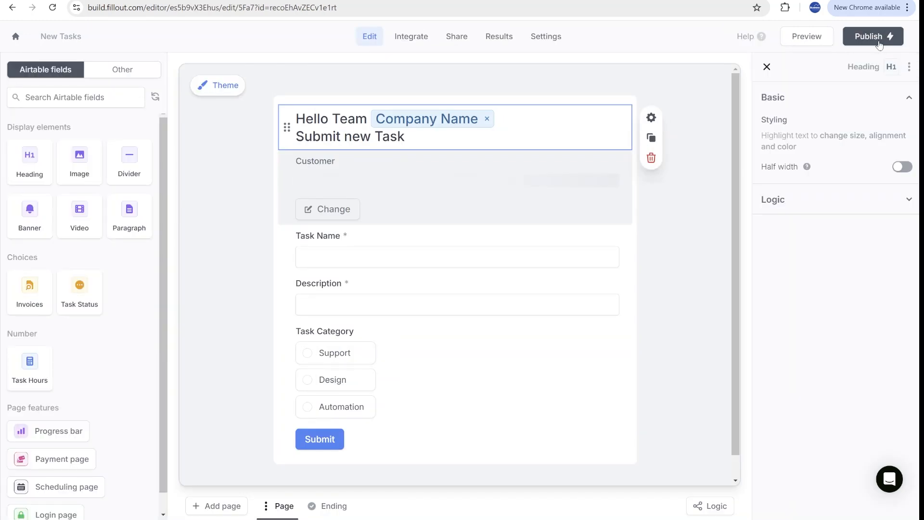
left_click(872, 35)
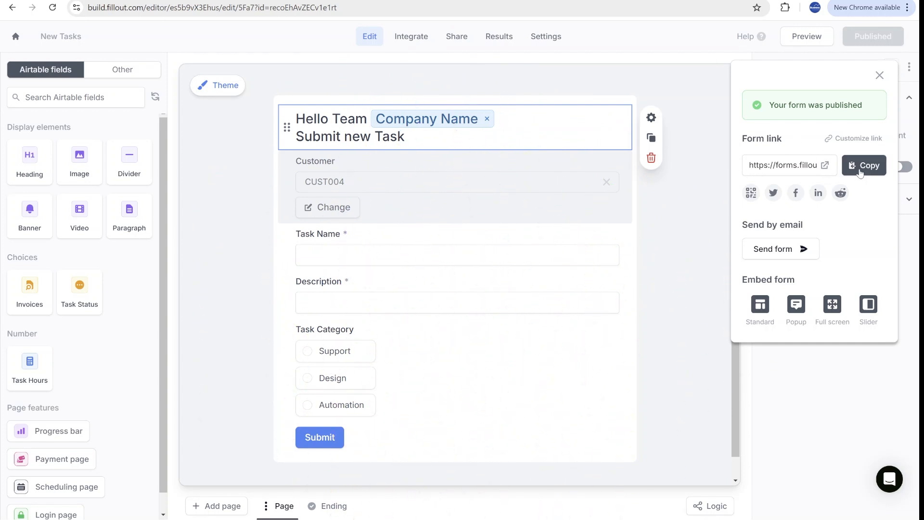
left_click(864, 165)
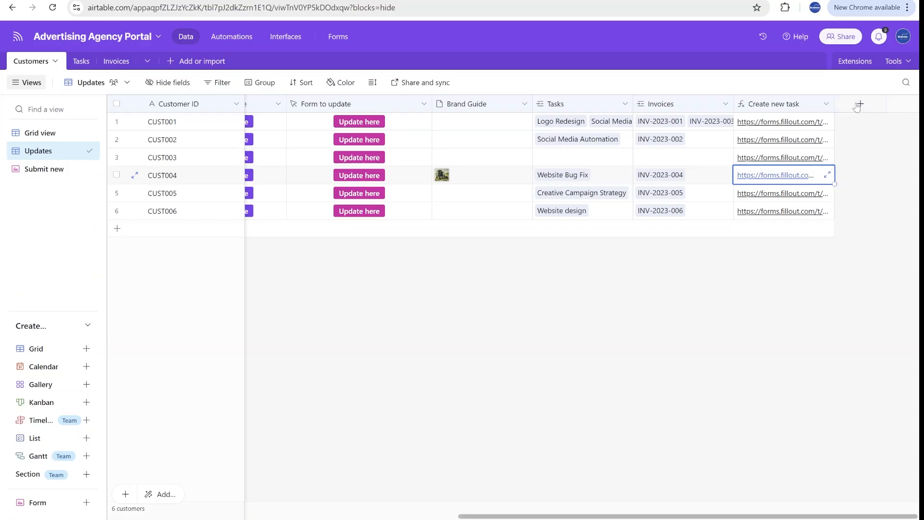
type("Submit new Task")
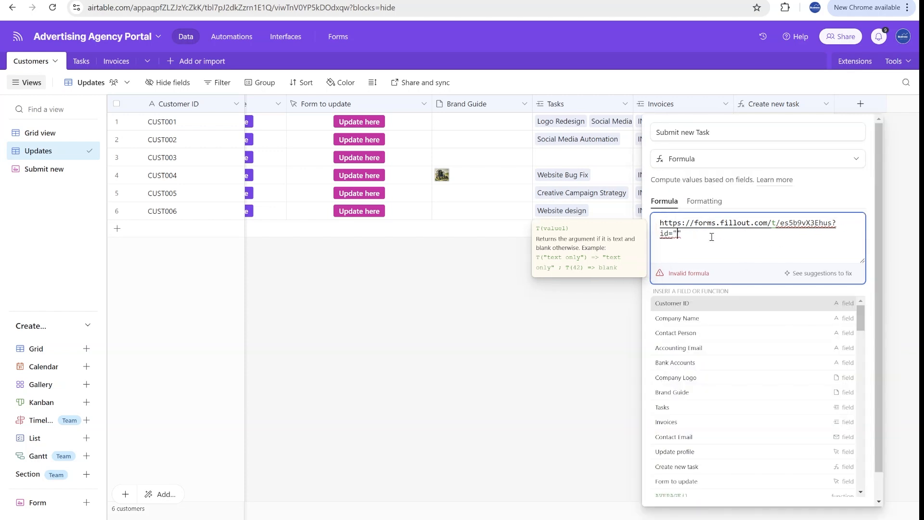
type("\"")
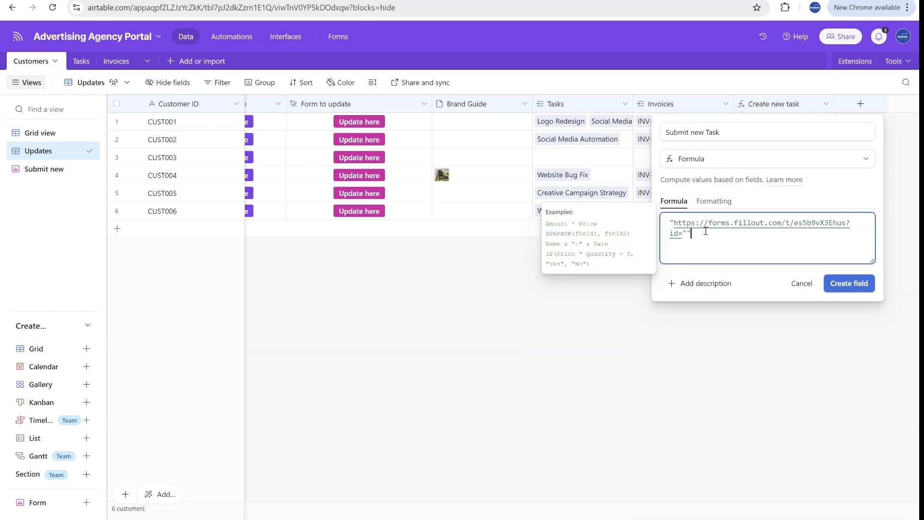
type("&Recpr")
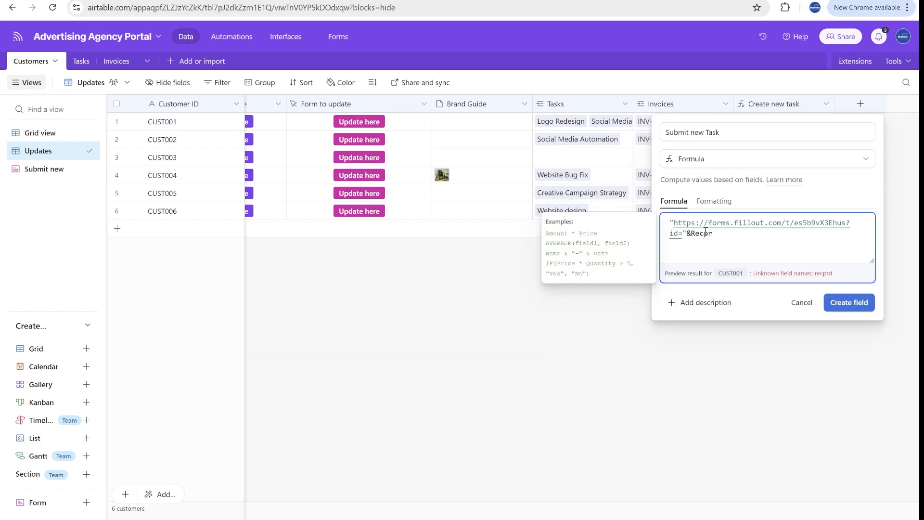
type("RECORD_ID(")
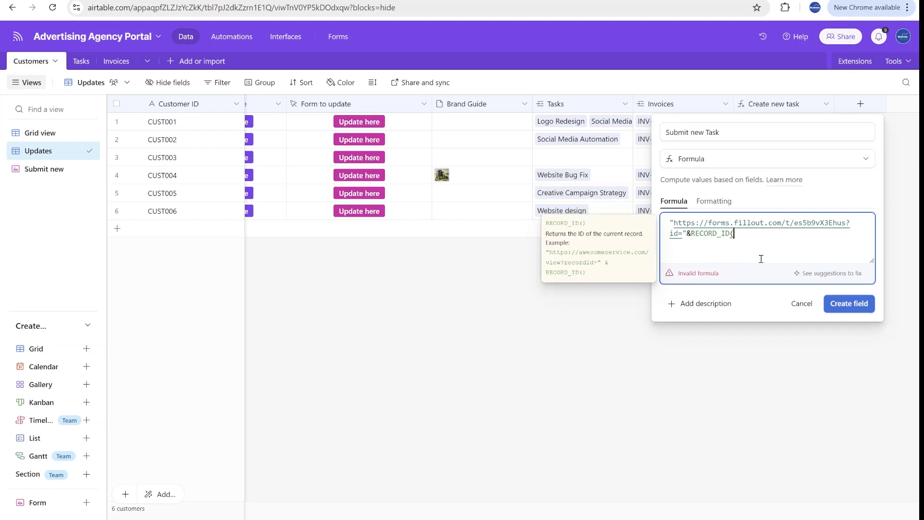
type(")")
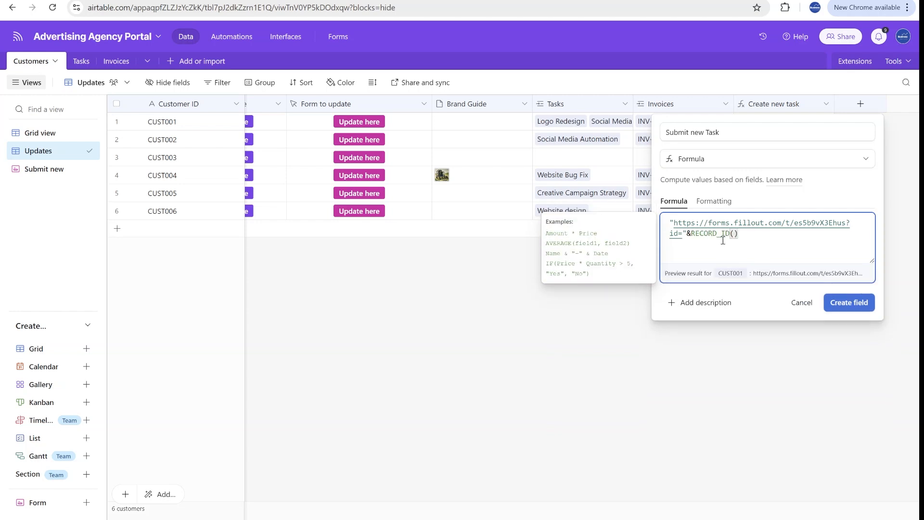
left_click(848, 302)
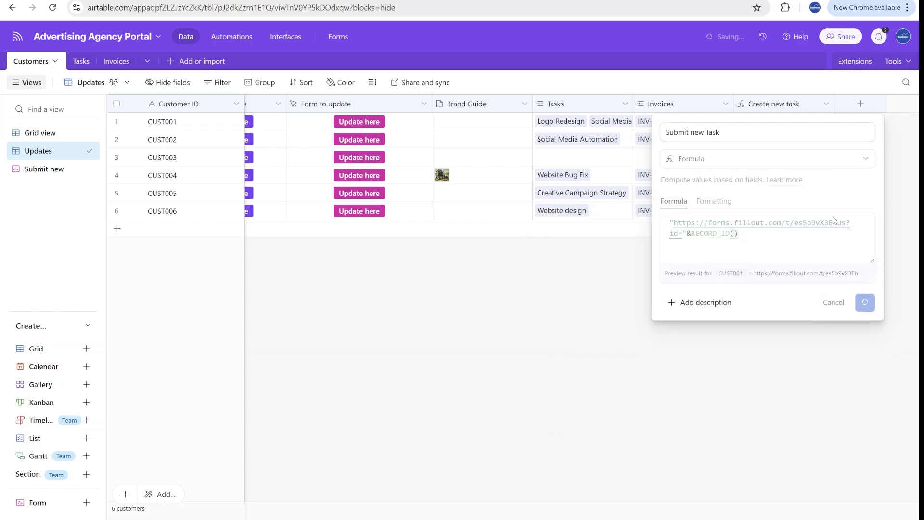
Follow a customer's prefilled Submit new Task link.
left_click(864, 303)
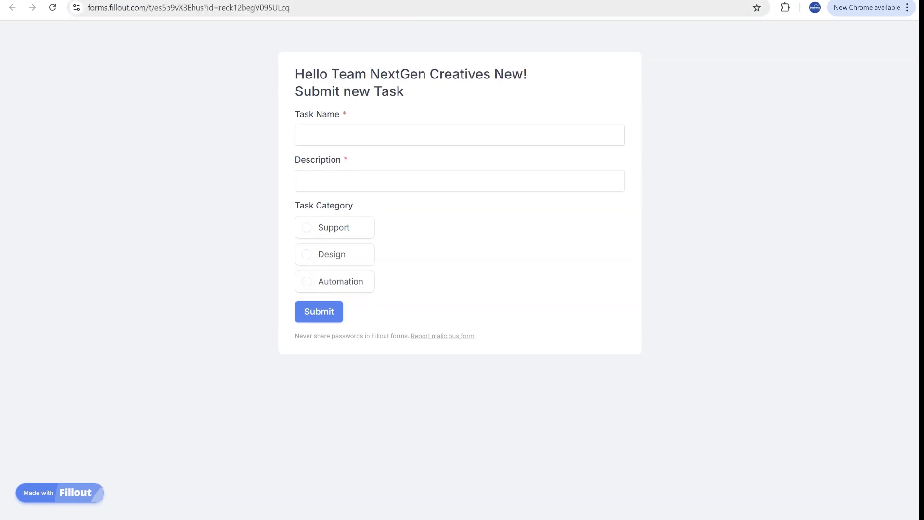
Enter 'This is' in the Task Name field of the NextGen Creatives form.
type("This is")
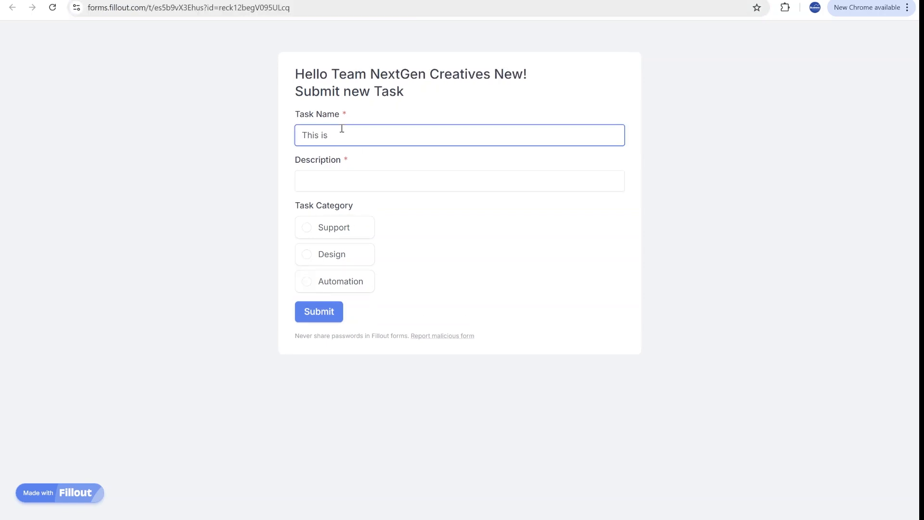
left_click(306, 227)
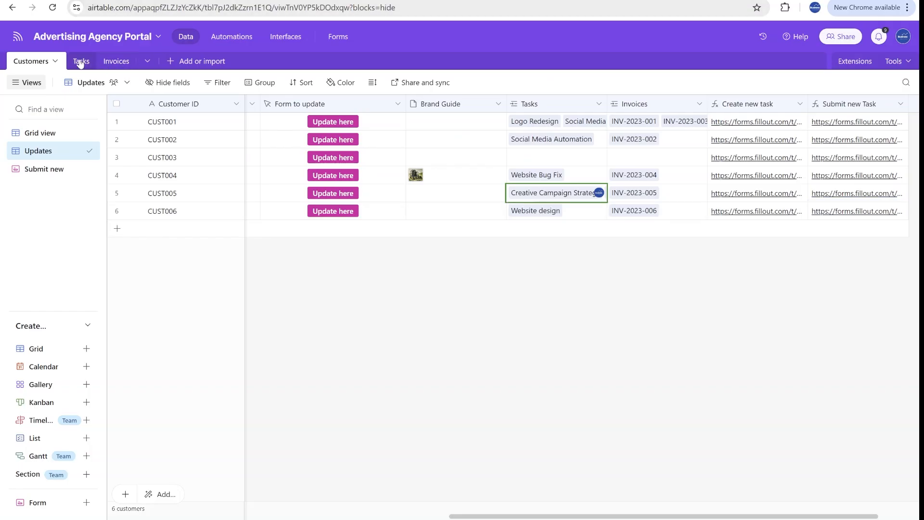
Show the Tasks table and inspect the Contact Email of the new CUST005 Support task.
left_click(80, 61)
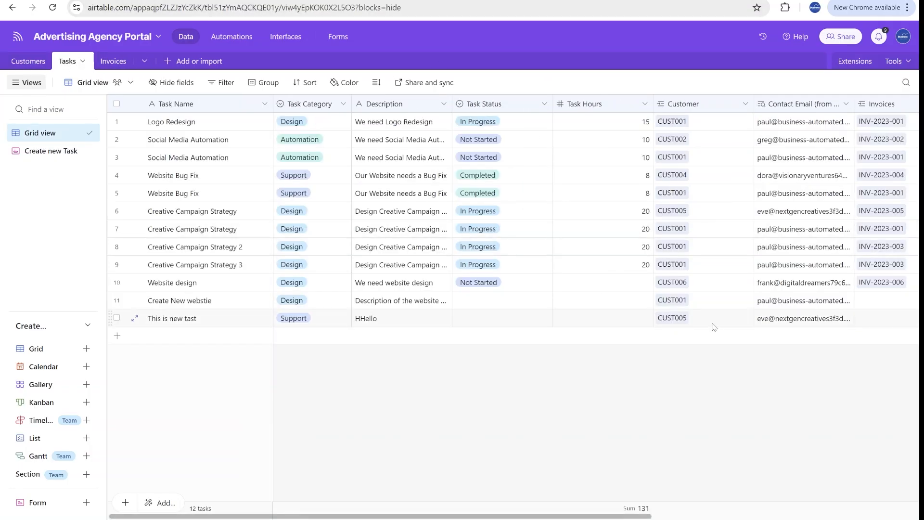
left_click(802, 318)
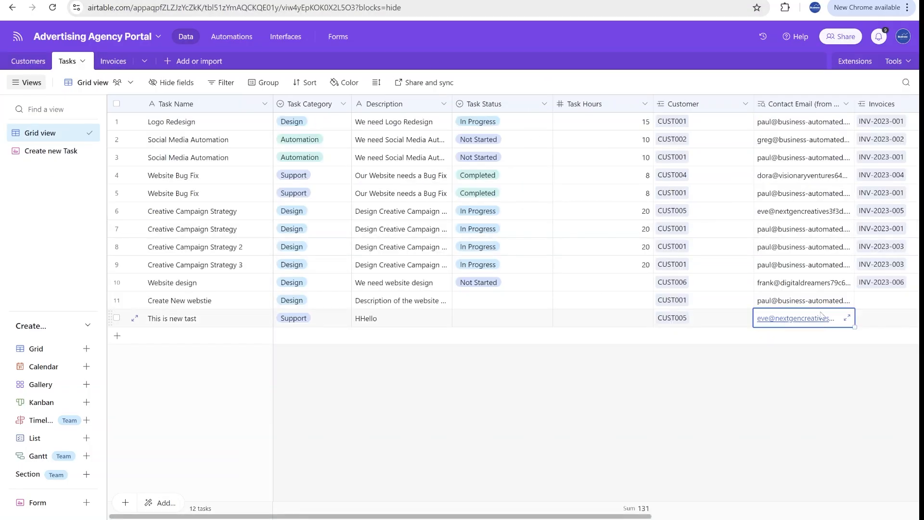